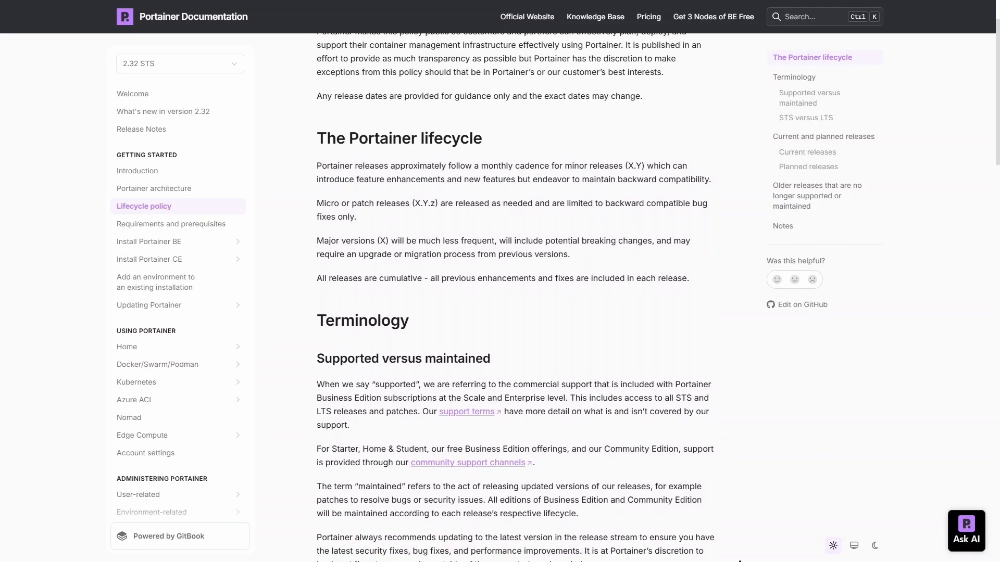
Step: Scroll the Lifecycle policy page past Terminology and STS versus LTS to the Current and planned releases tables
{"action": "scroll", "scroll_direction": "down", "scroll_amount": 3}
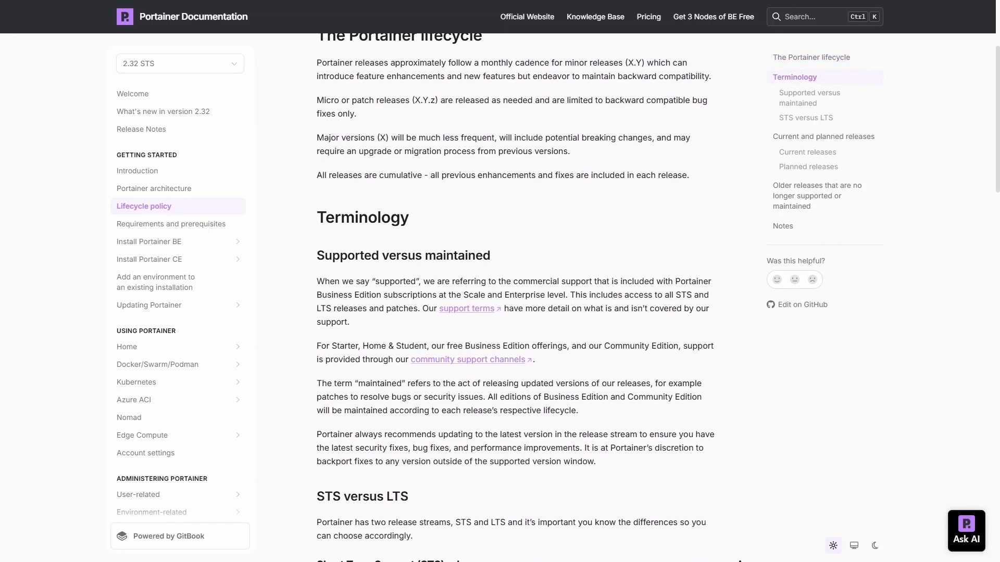
{"action": "scroll", "scroll_direction": "down", "scroll_amount": 3}
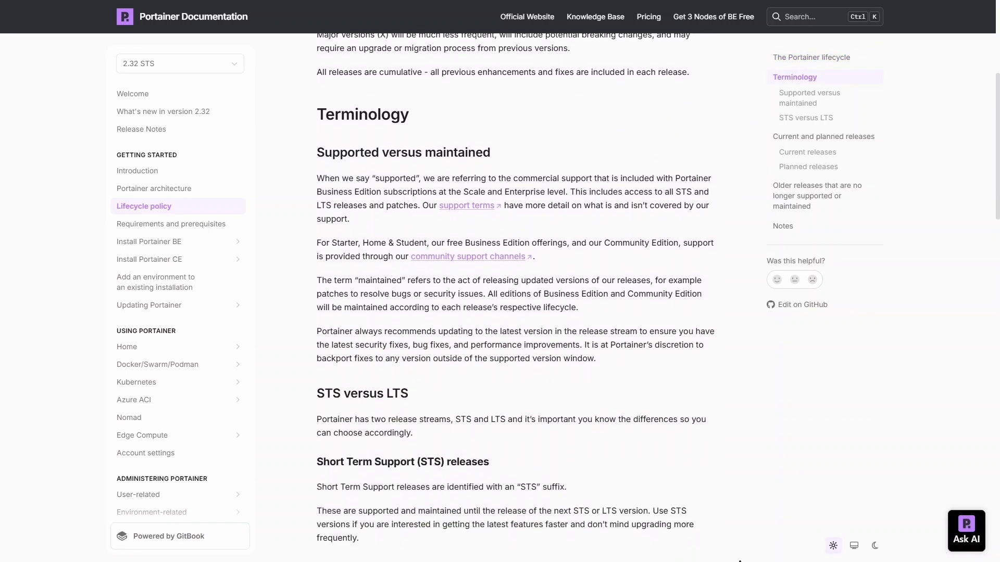
{"action": "scroll", "scroll_direction": "down", "scroll_amount": 3}
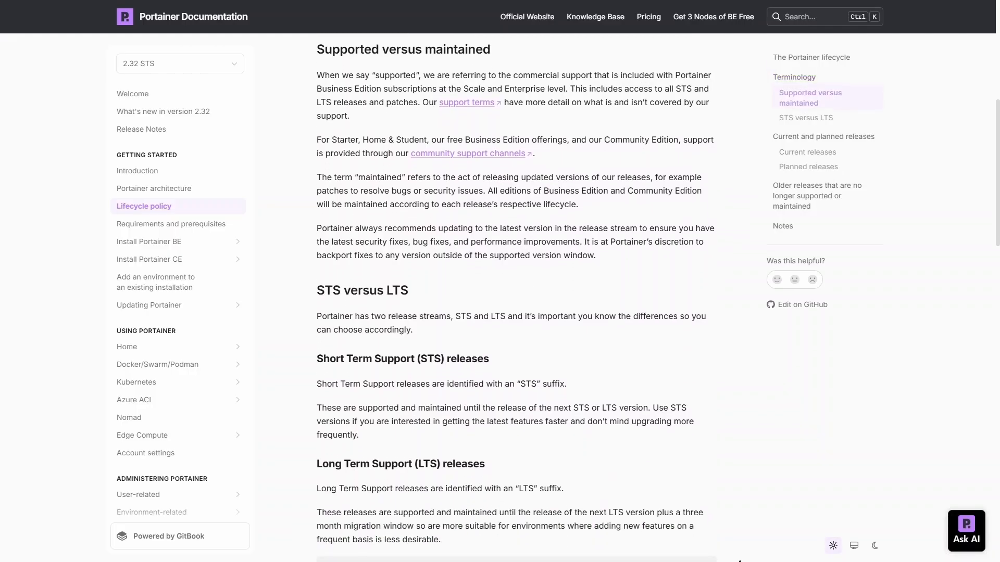
{"action": "scroll", "scroll_direction": "down", "scroll_amount": 3}
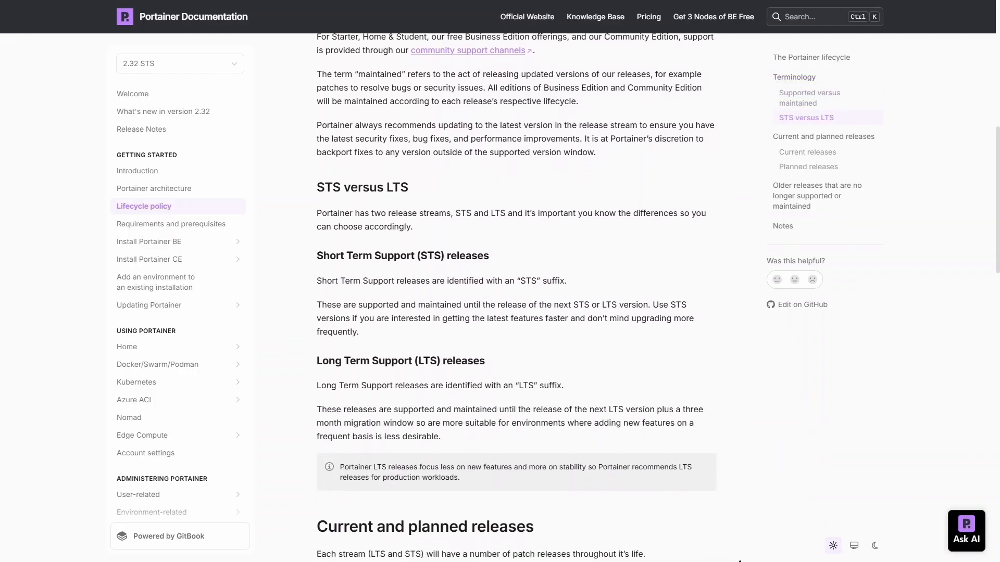
{"action": "scroll", "scroll_direction": "down", "scroll_amount": 3}
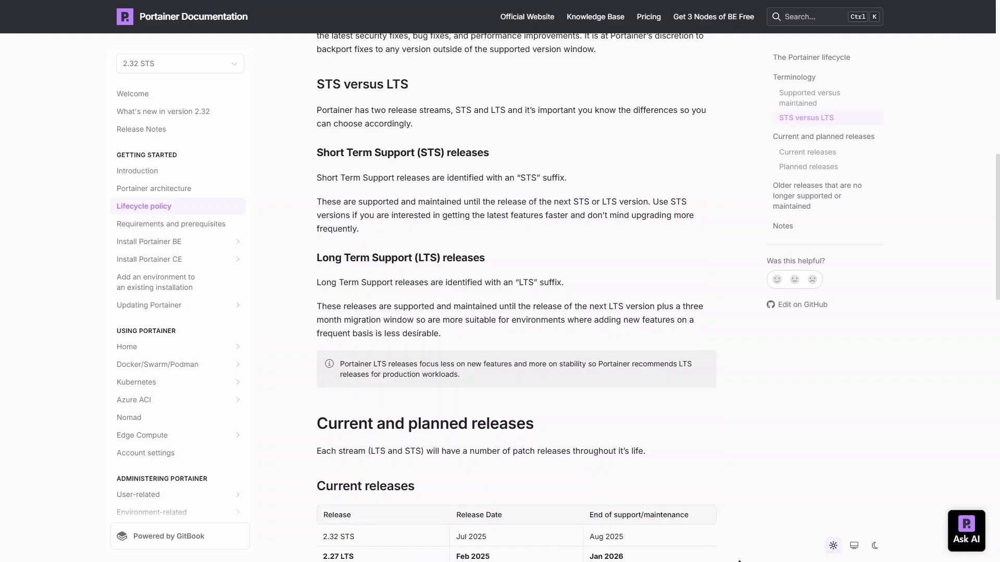
{"action": "scroll", "scroll_direction": "down", "scroll_amount": 3}
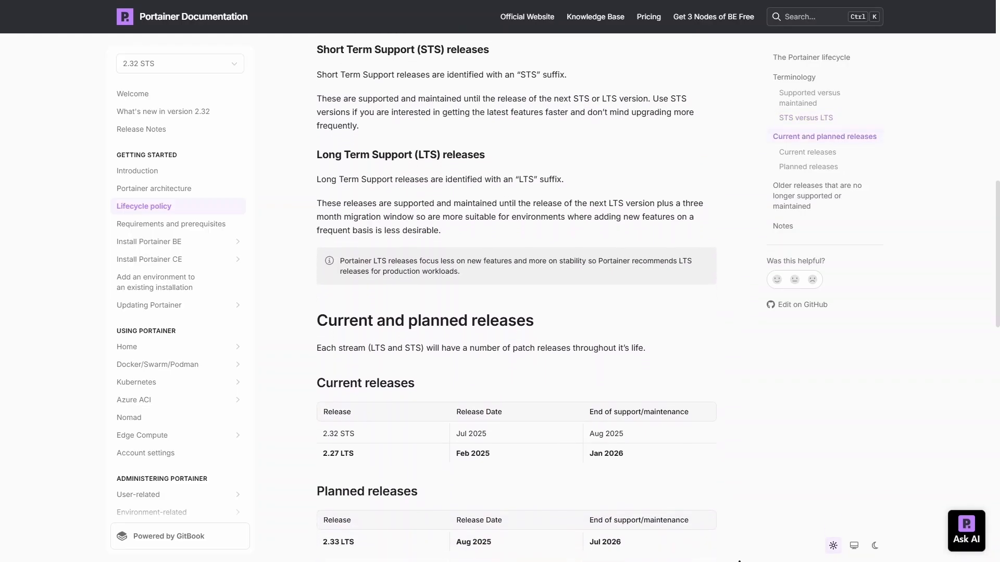
{"action": "scroll", "scroll_direction": "down", "scroll_amount": 3}
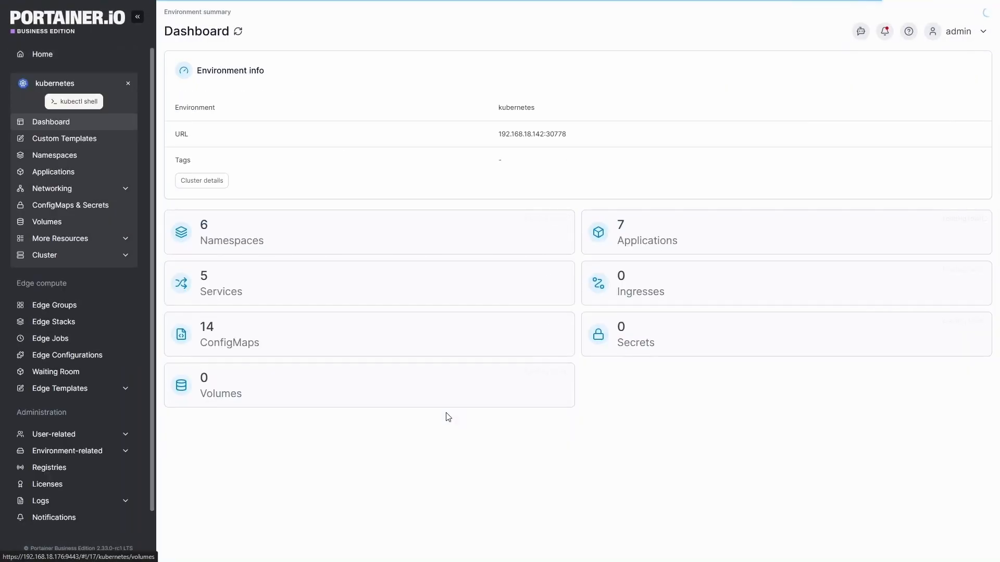
{"action": "mouse_move", "coordinate": [52, 172]}
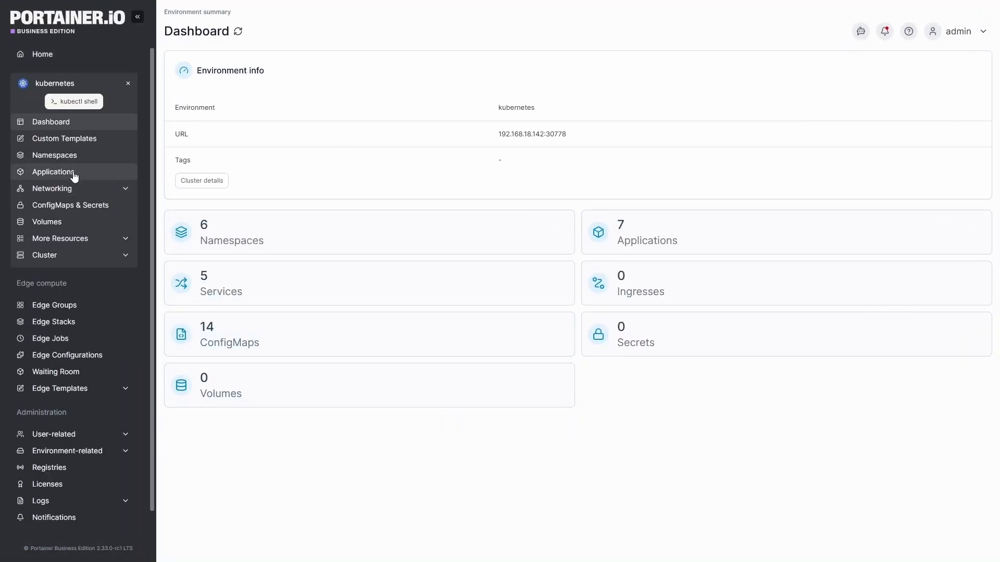
Step: View the Application list of the kubernetes environment from the sidebar
{"action": "left_click", "coordinate": [53, 171]}
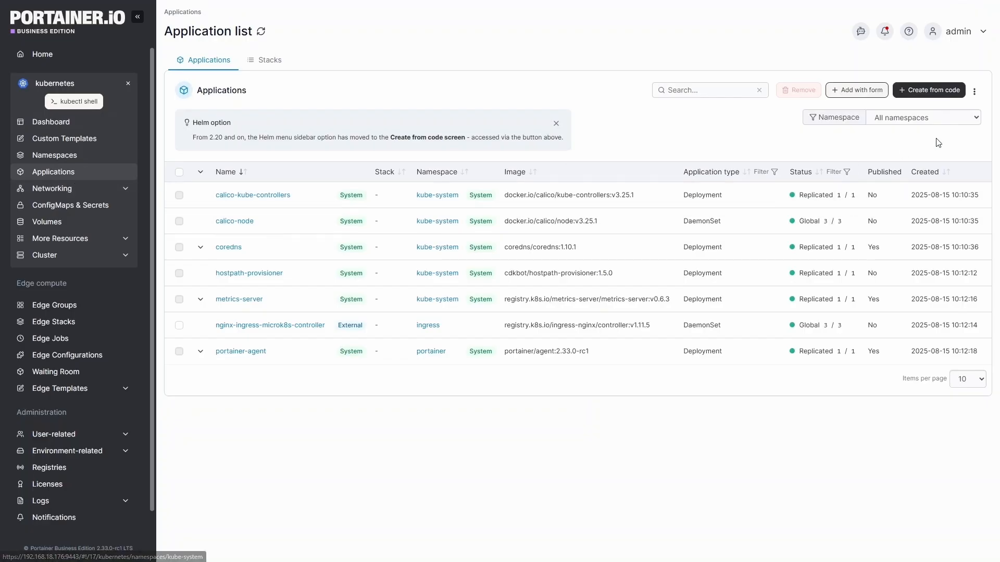
{"action": "left_click", "coordinate": [927, 90]}
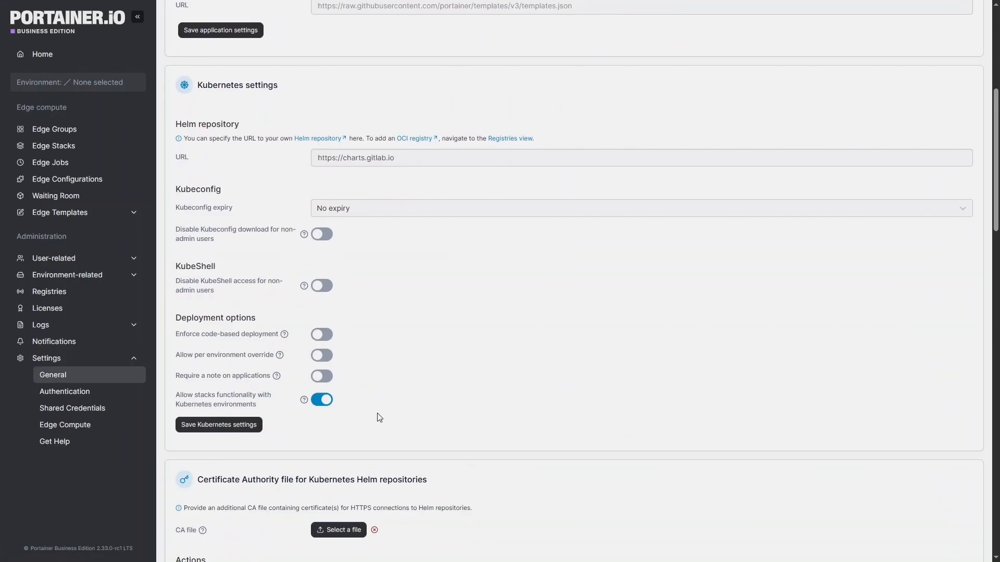
Step: Enable Observability, then review the Alerting area's predefined Rules and alert manager Settings
{"action": "scroll", "scroll_direction": "down", "scroll_amount": 3}
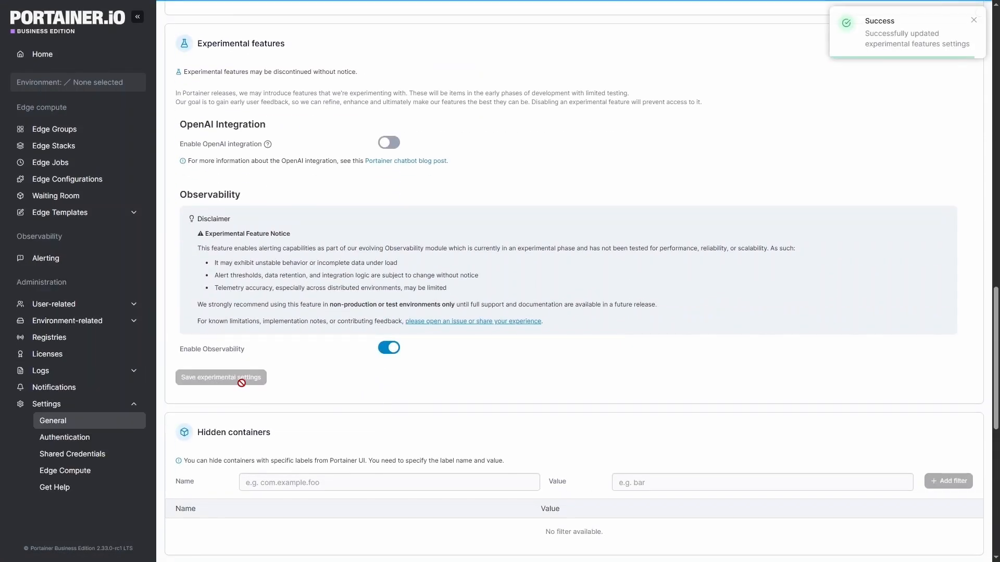
{"action": "mouse_move", "coordinate": [303, 397]}
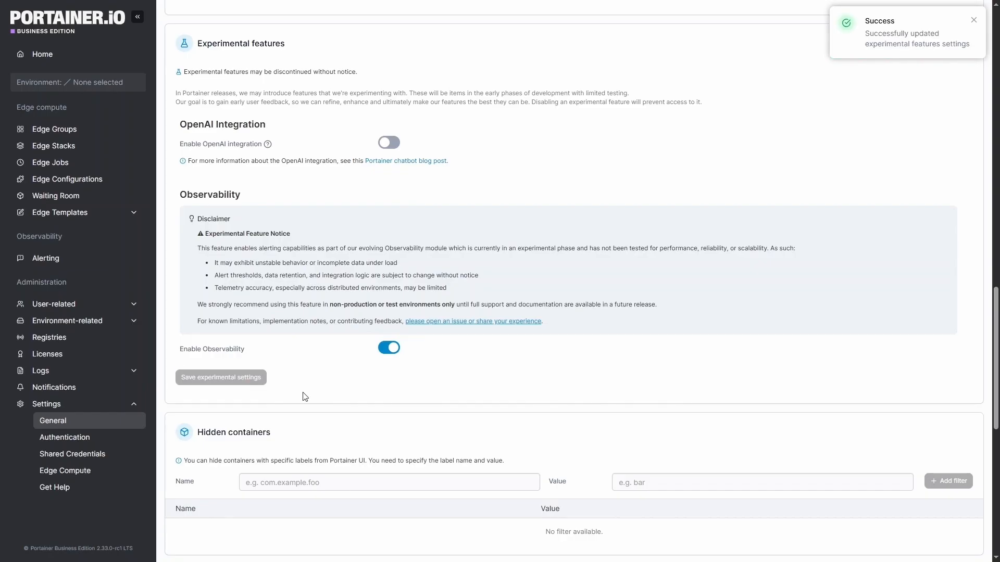
{"action": "left_click", "coordinate": [45, 258]}
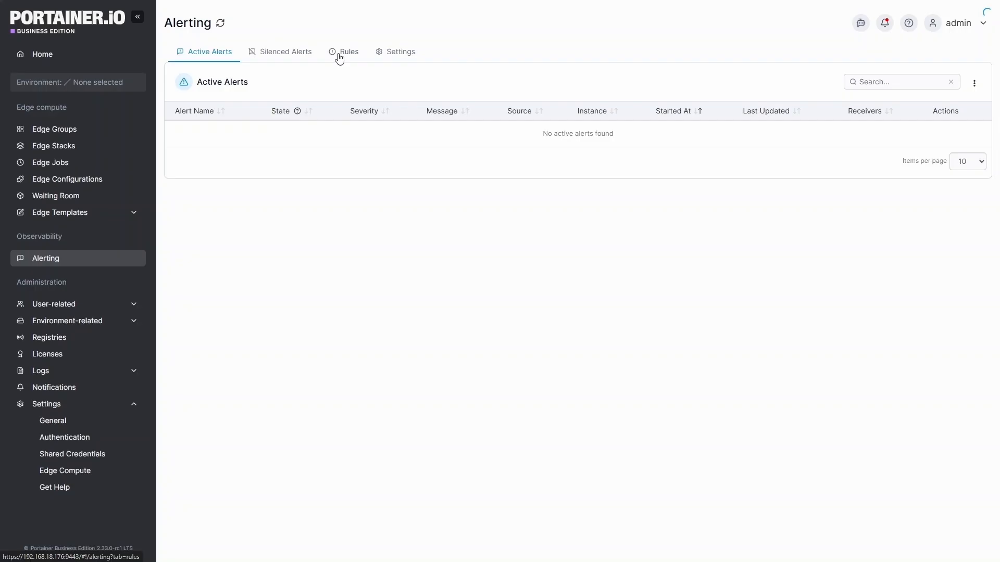
{"action": "left_click", "coordinate": [348, 52]}
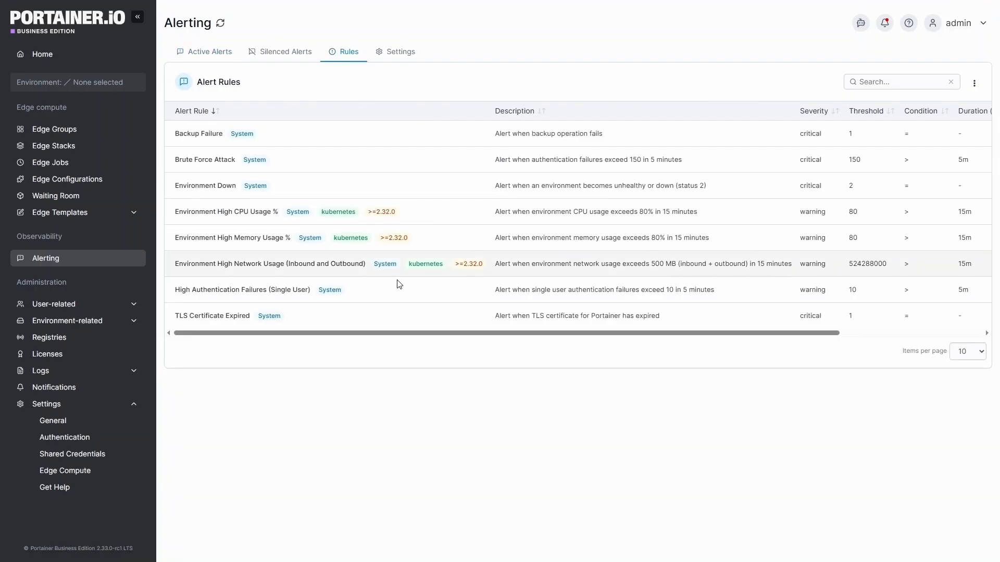
{"action": "scroll", "scroll_direction": "right", "scroll_amount": 3}
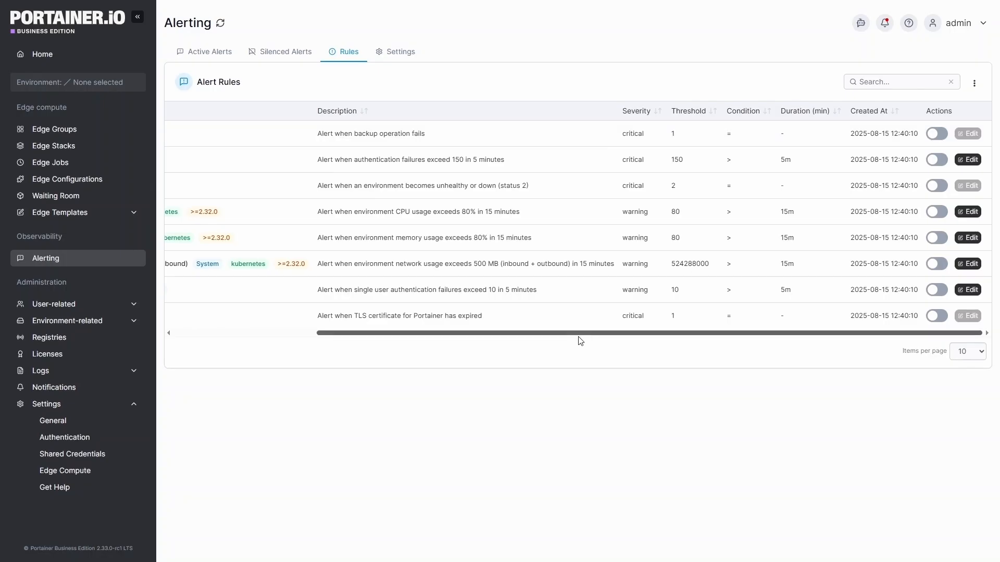
{"action": "left_click", "coordinate": [400, 52]}
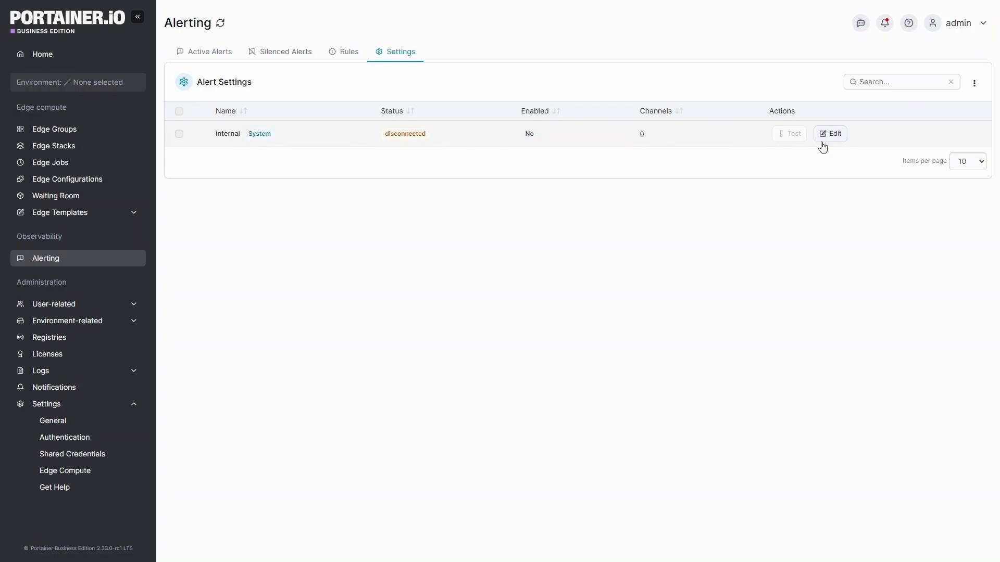
Step: Edit the internal alert manager and add a Webhook notification channel
{"action": "left_click", "coordinate": [830, 133]}
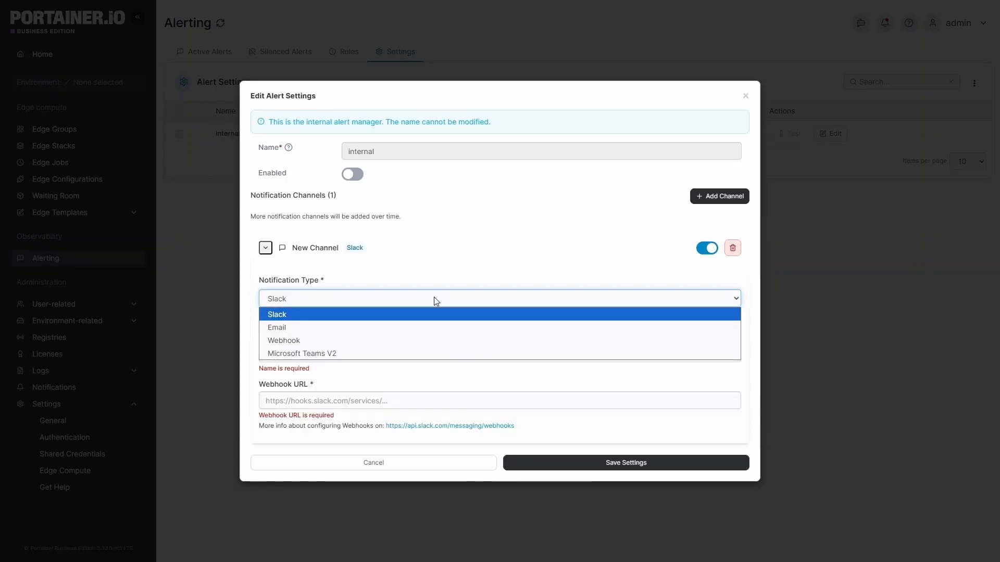
{"action": "left_click", "coordinate": [283, 339]}
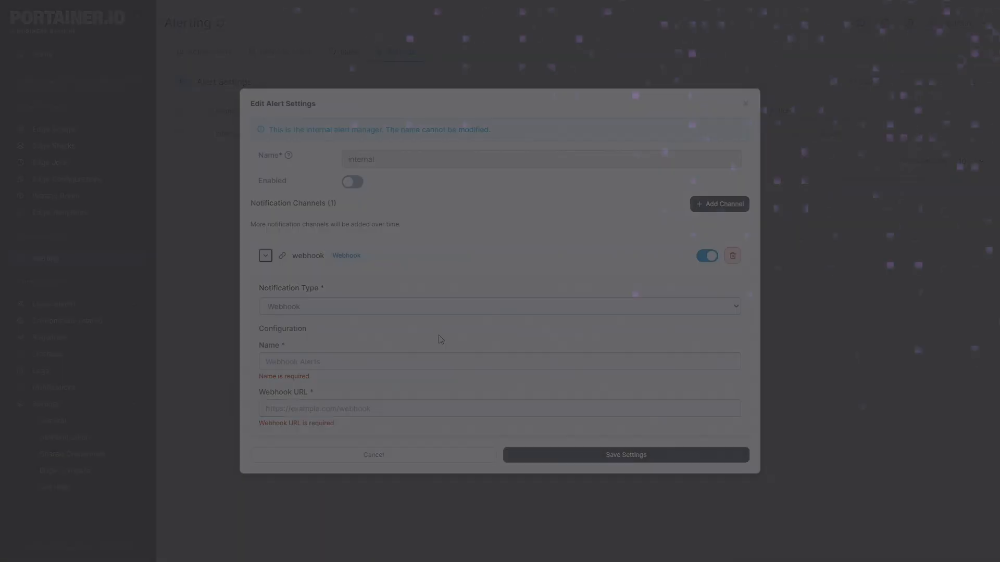
{"action": "left_click", "coordinate": [372, 455]}
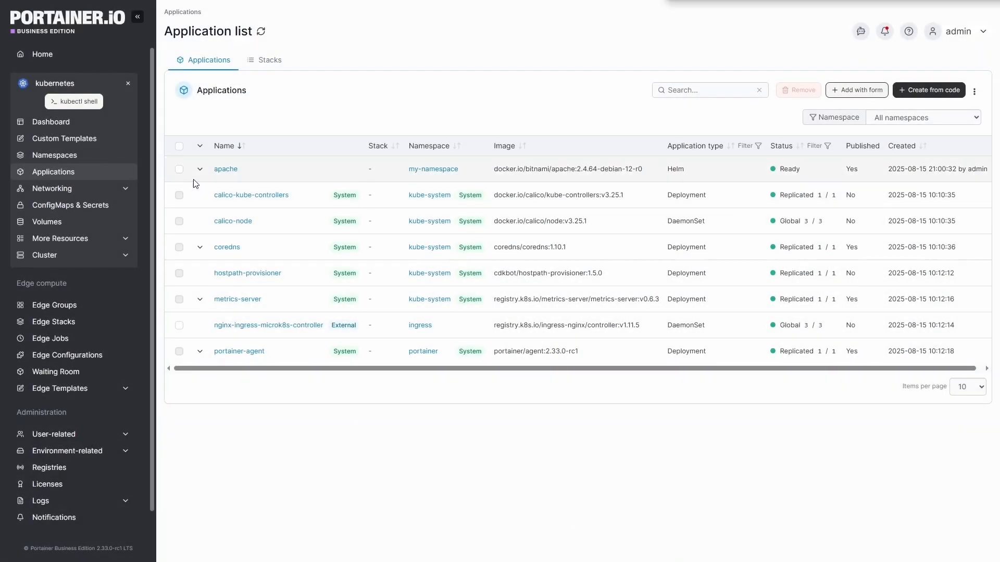
Step: View the apache Helm release's manifest as a diff with the previous revision
{"action": "left_click", "coordinate": [226, 168]}
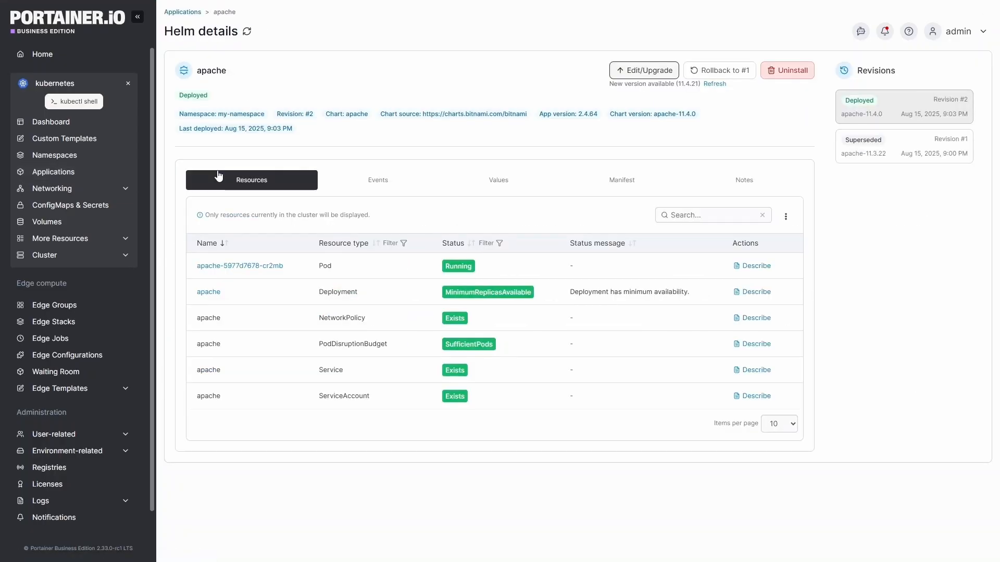
{"action": "mouse_move", "coordinate": [402, 172]}
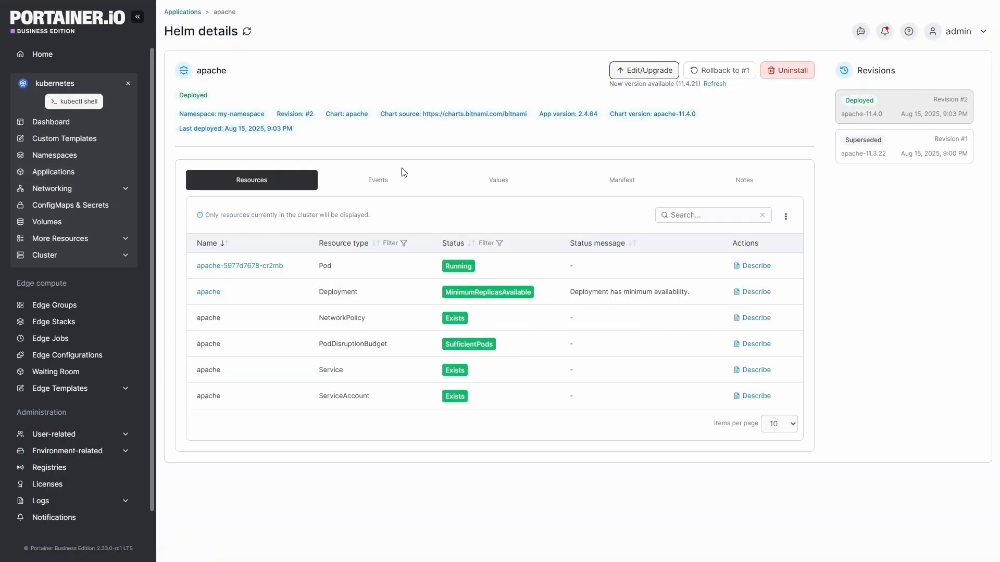
{"action": "mouse_move", "coordinate": [905, 108]}
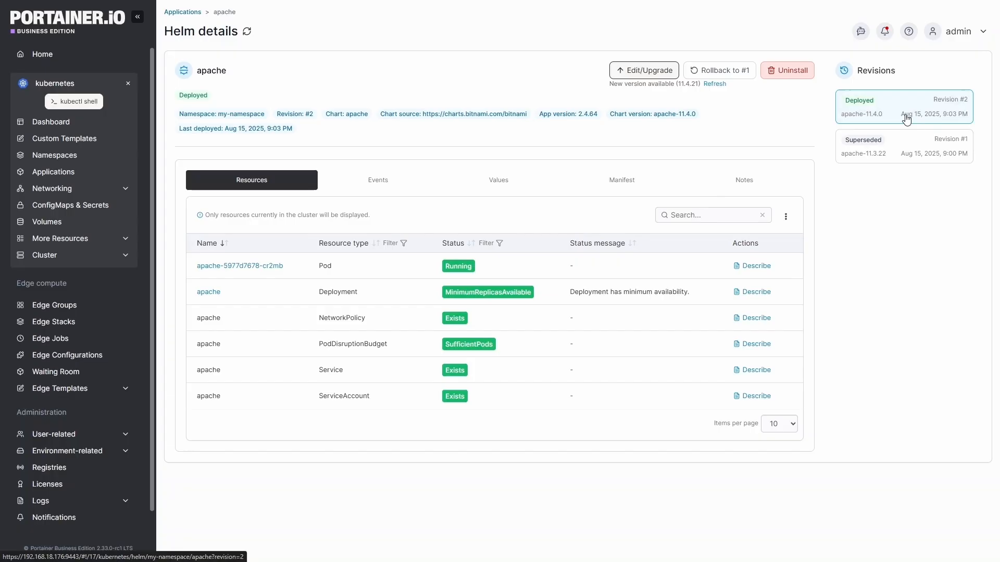
{"action": "mouse_move", "coordinate": [750, 126]}
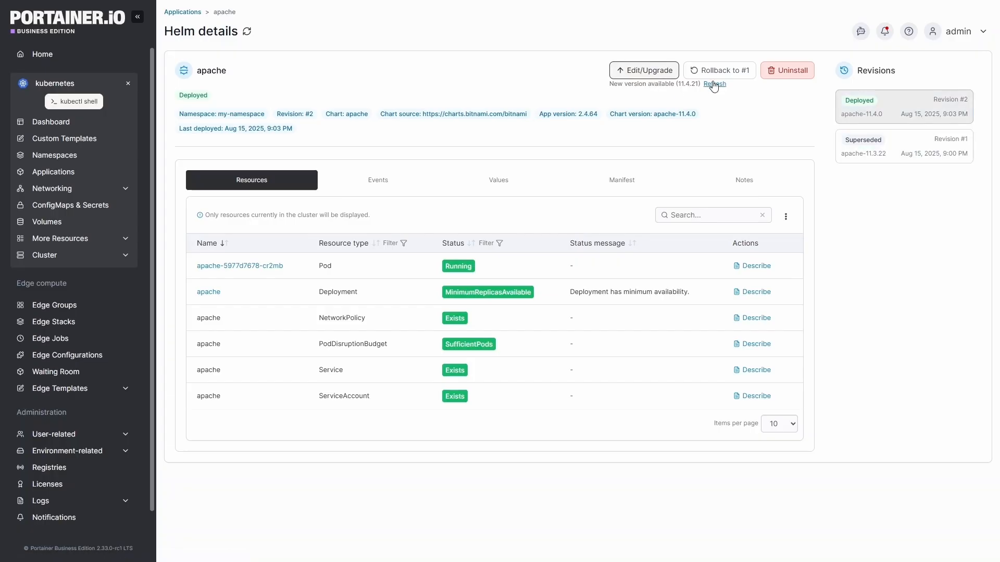
{"action": "mouse_move", "coordinate": [733, 87]}
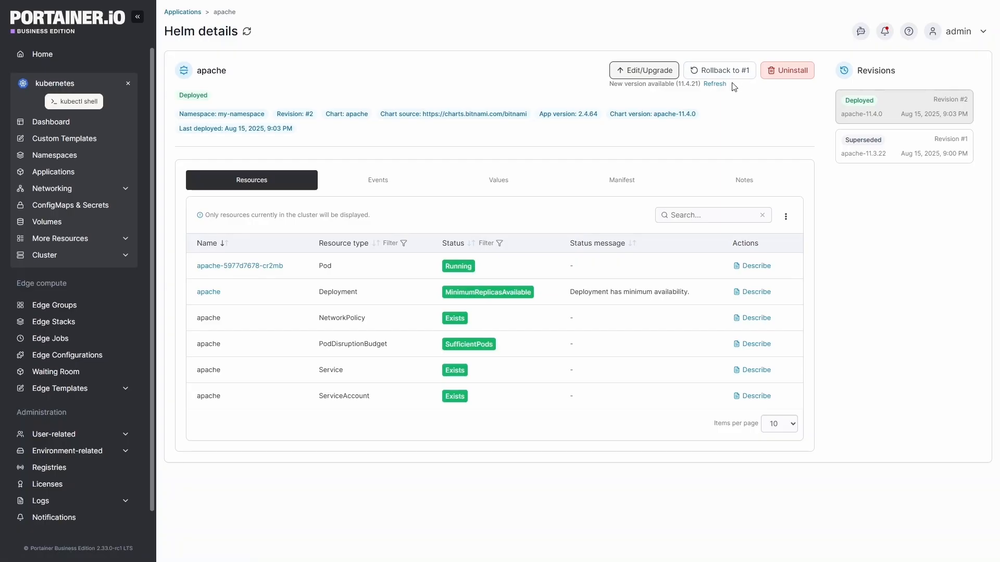
{"action": "left_click", "coordinate": [615, 180]}
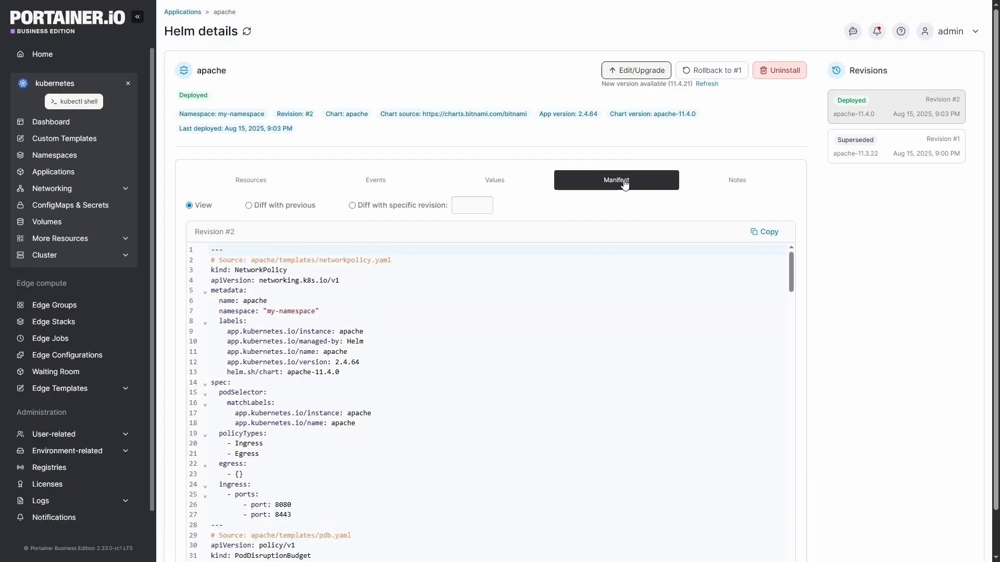
{"action": "left_click", "coordinate": [249, 205]}
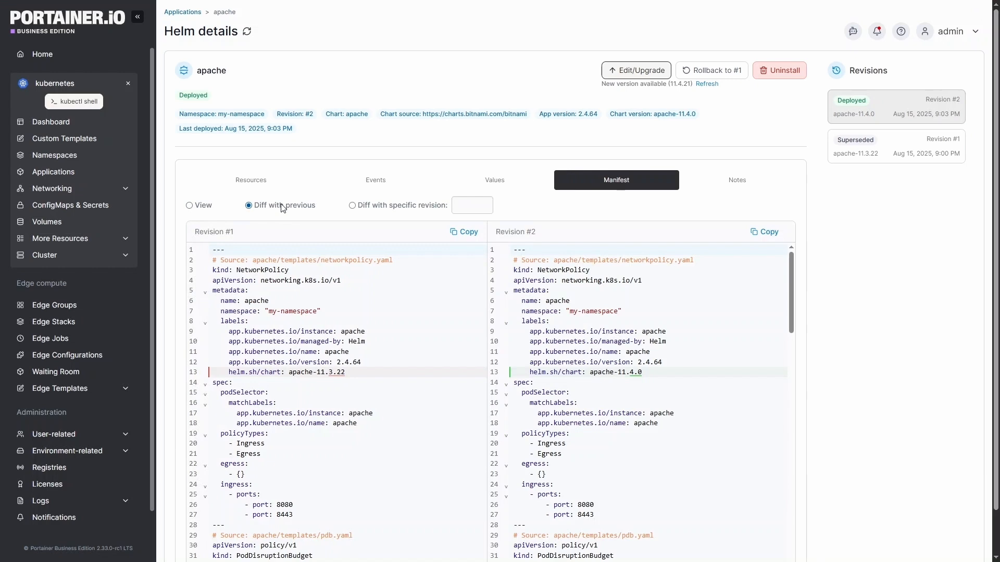
{"action": "mouse_move", "coordinate": [338, 376]}
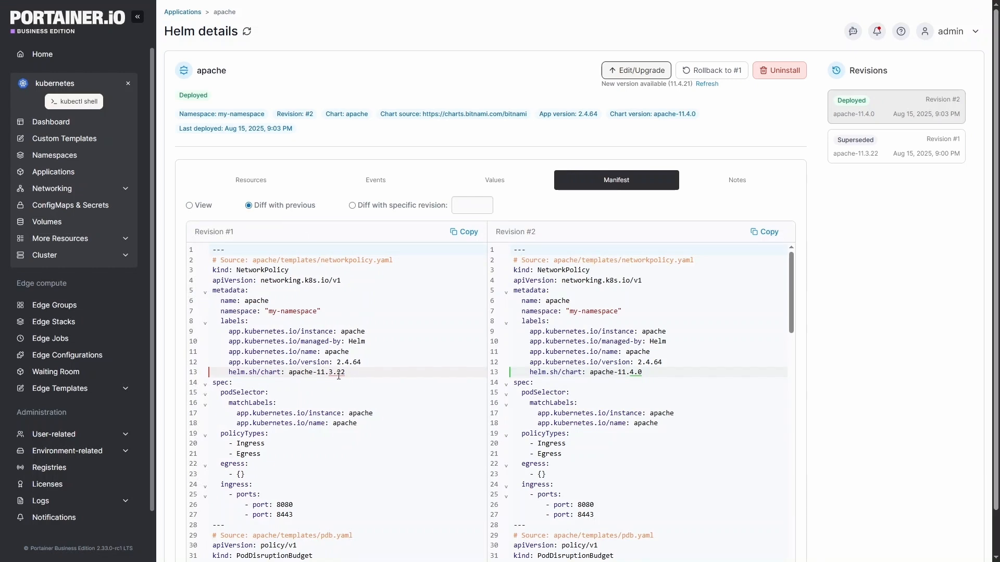
{"action": "mouse_move", "coordinate": [650, 379]}
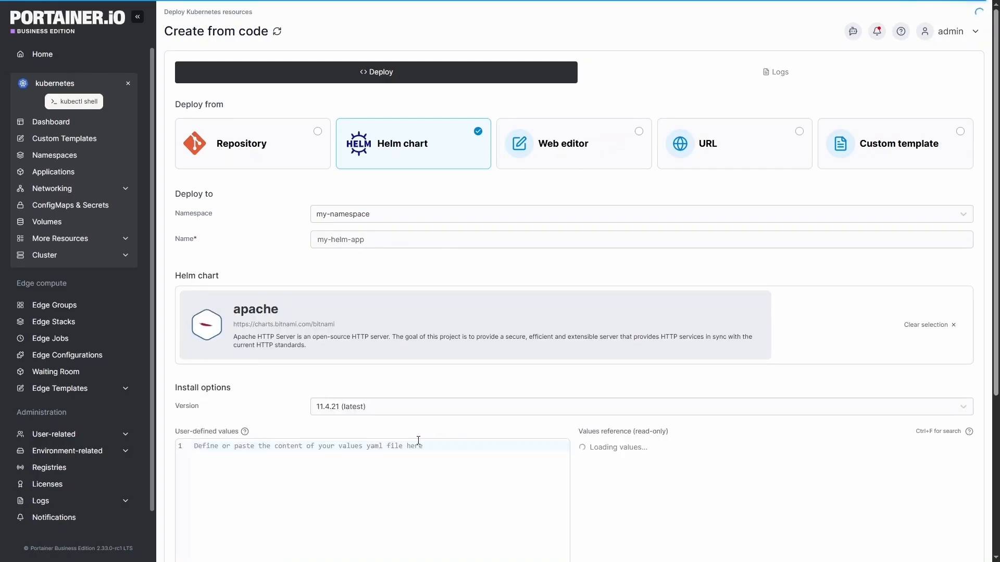
Step: Enter user-defined values containerPorts with http: 8081 and https: 8444 for the apache chart
{"action": "scroll", "scroll_direction": "down", "scroll_amount": 3}
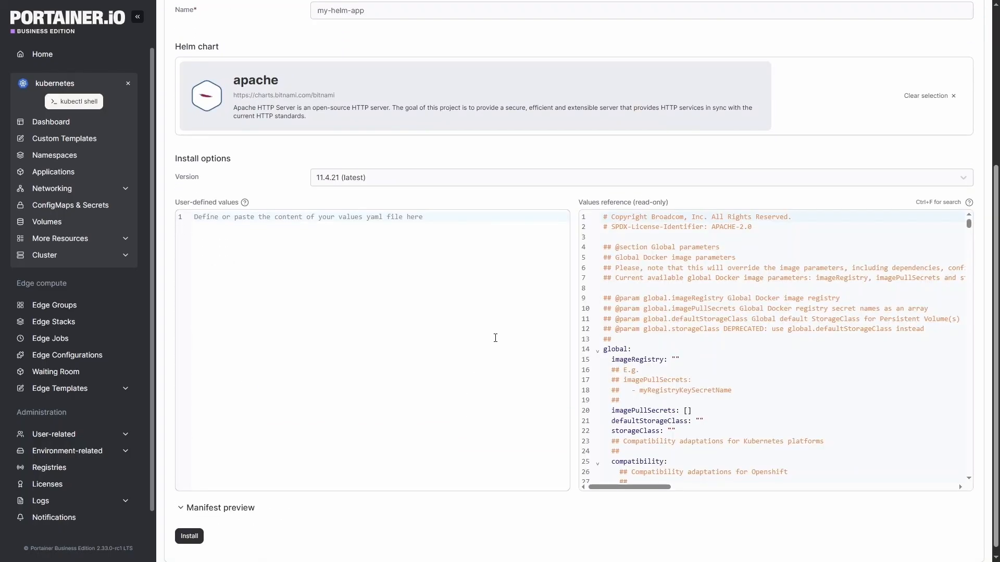
{"action": "type", "text": "containerPorts:"}
{"action": "type", "text": "http"}
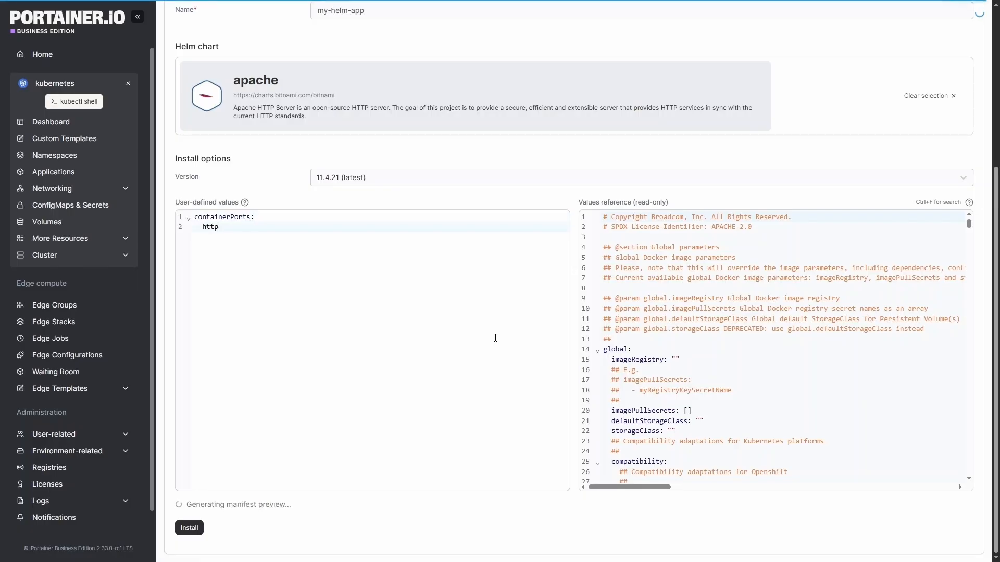
{"action": "type", "text": ": 8081"}
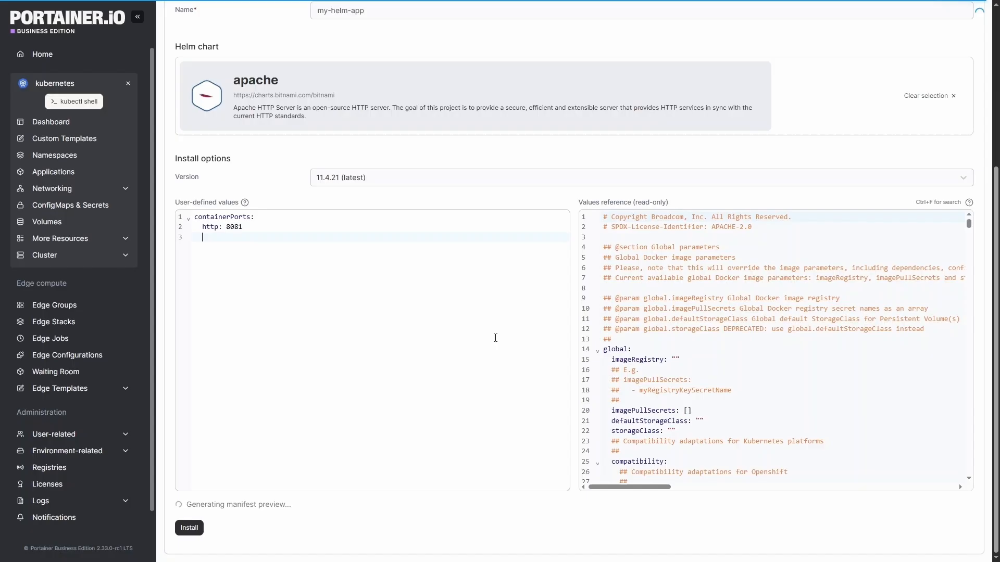
{"action": "type", "text": "https: 84"}
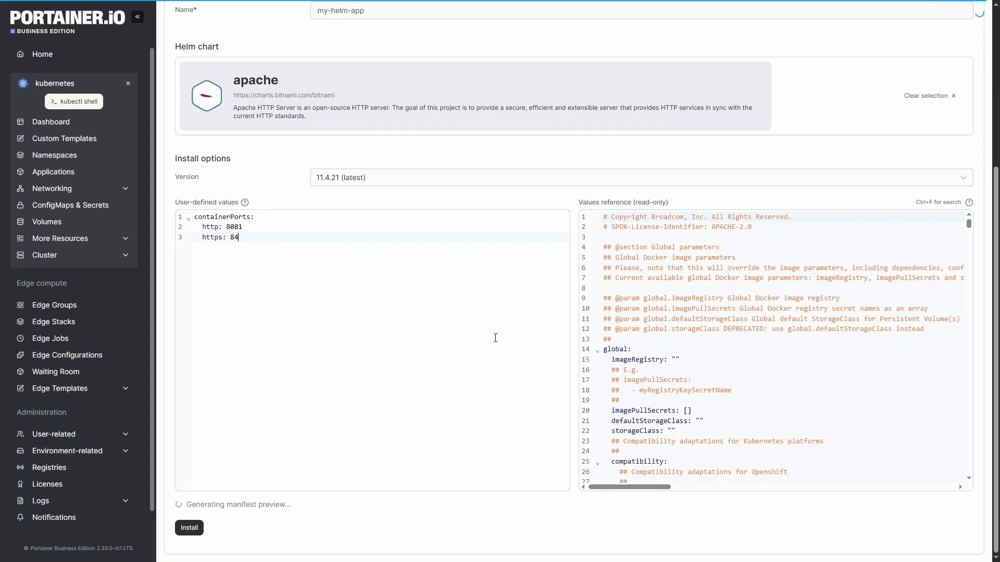
{"action": "type", "text": "44"}
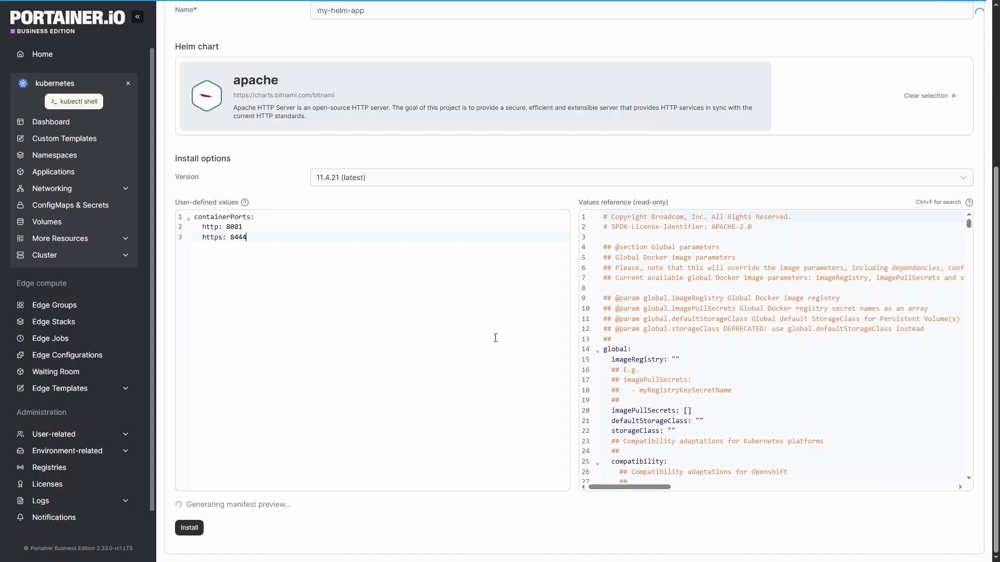
{"action": "left_click", "coordinate": [188, 528]}
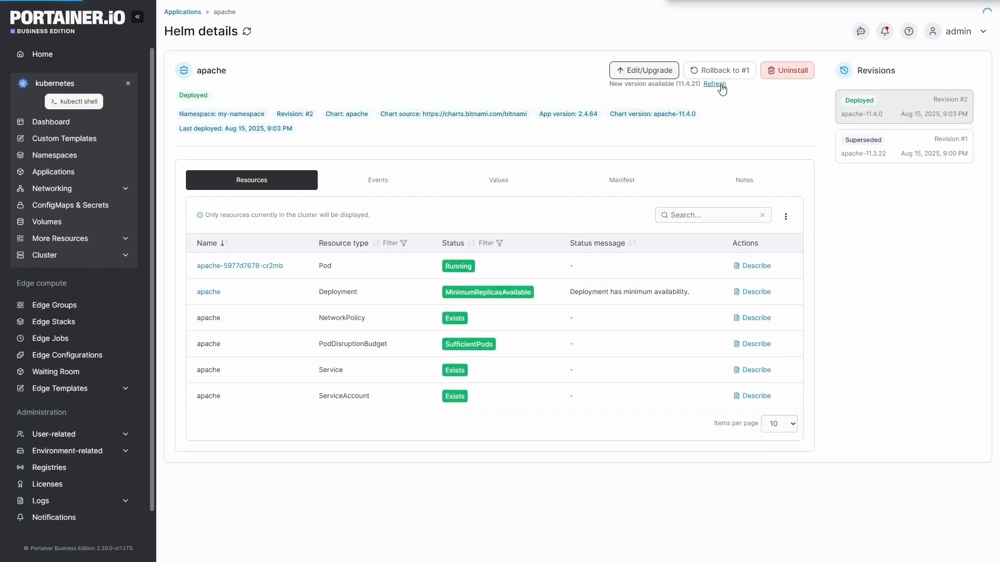
Step: Recheck the apache release for a newer chart version
{"action": "left_click", "coordinate": [714, 84]}
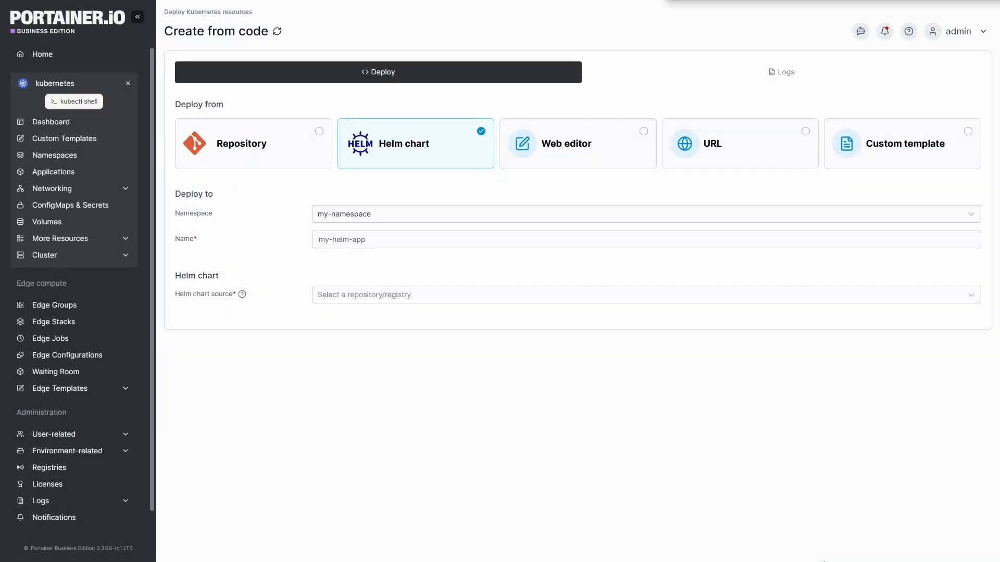
Step: List the Helm chart sources—the ghcr.io registry and Bitnami repository—and choose one
{"action": "left_click", "coordinate": [640, 293]}
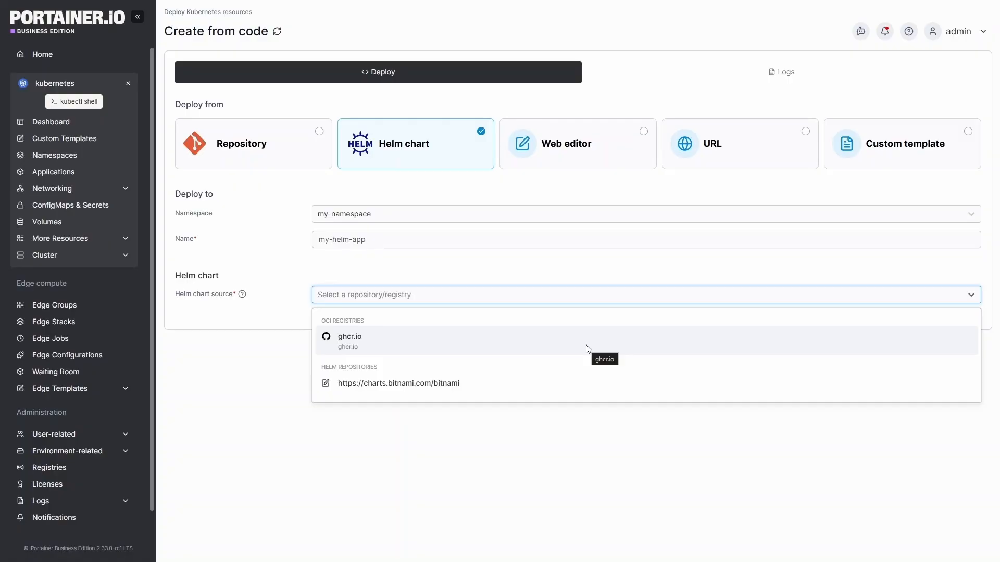
{"action": "left_click", "coordinate": [49, 308]}
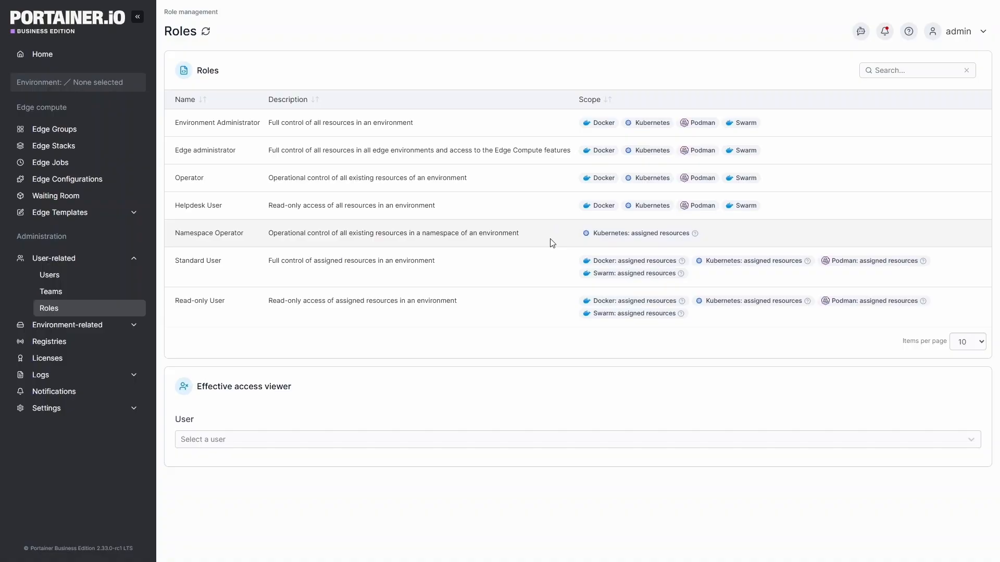
{"action": "mouse_move", "coordinate": [623, 249]}
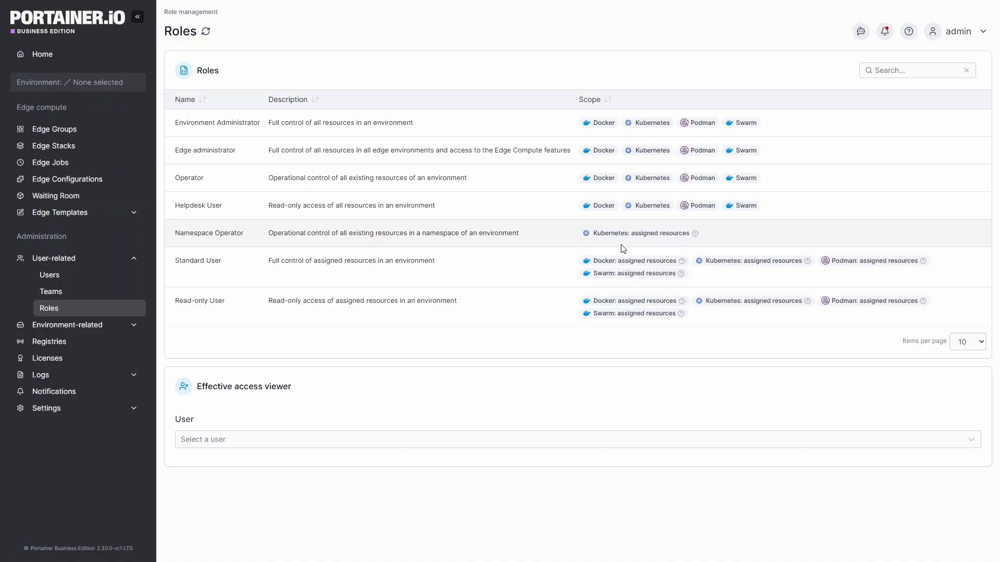
{"action": "mouse_move", "coordinate": [695, 232]}
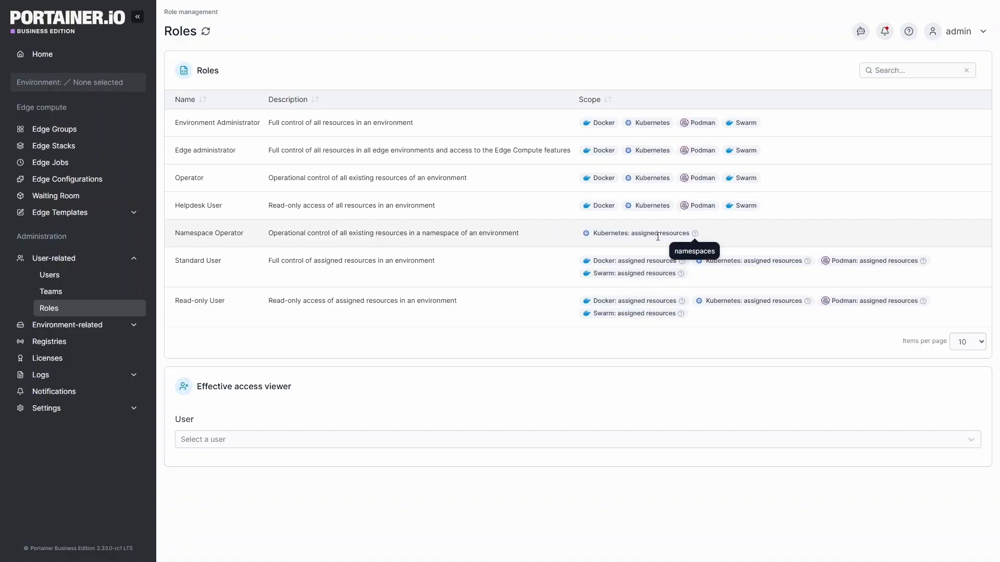
{"action": "mouse_move", "coordinate": [541, 238]}
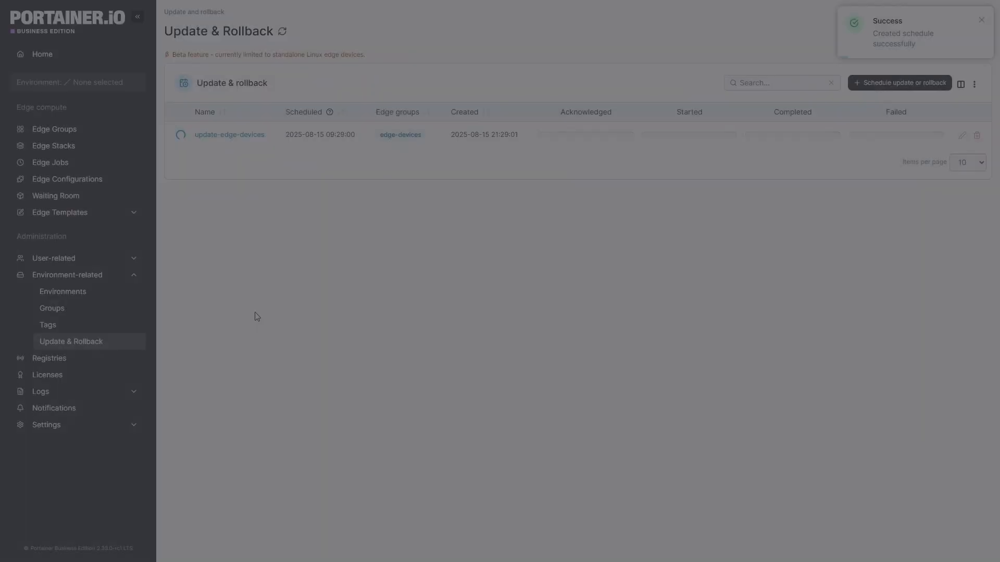
Step: View the update-edge-devices schedule details and edge-device-01's update status timeline
{"action": "left_click", "coordinate": [229, 134]}
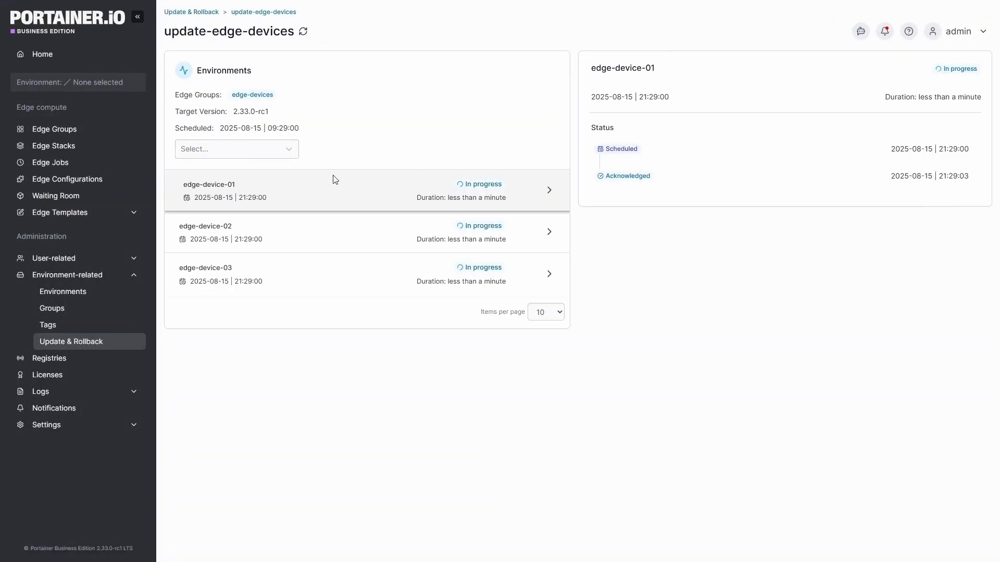
{"action": "mouse_move", "coordinate": [415, 197]}
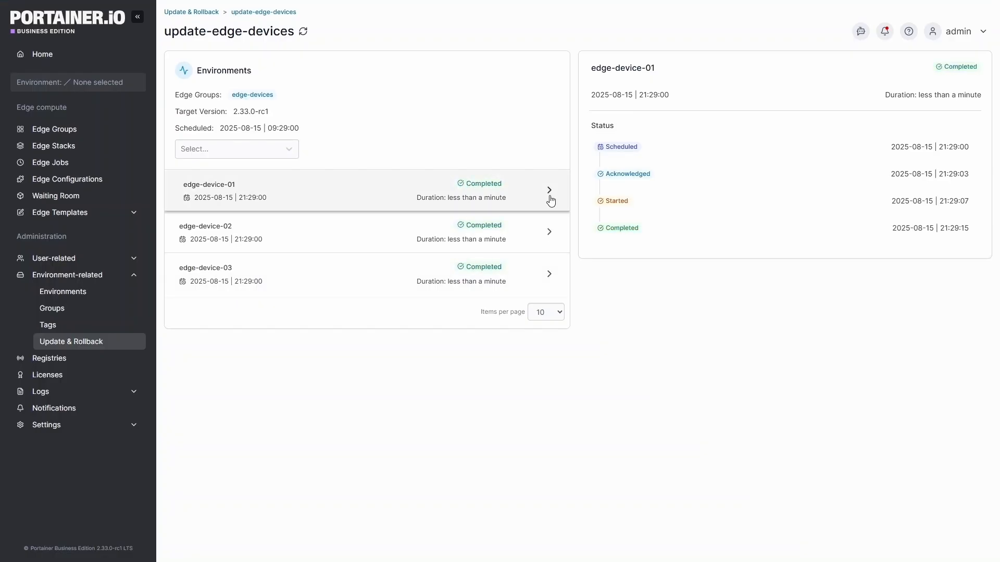
{"action": "left_click", "coordinate": [41, 53]}
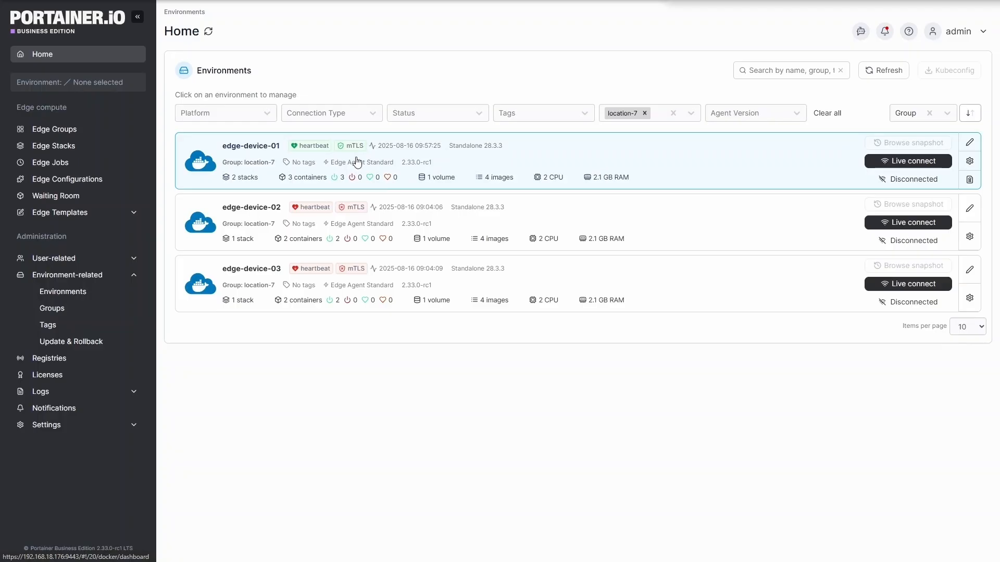
{"action": "mouse_move", "coordinate": [359, 244]}
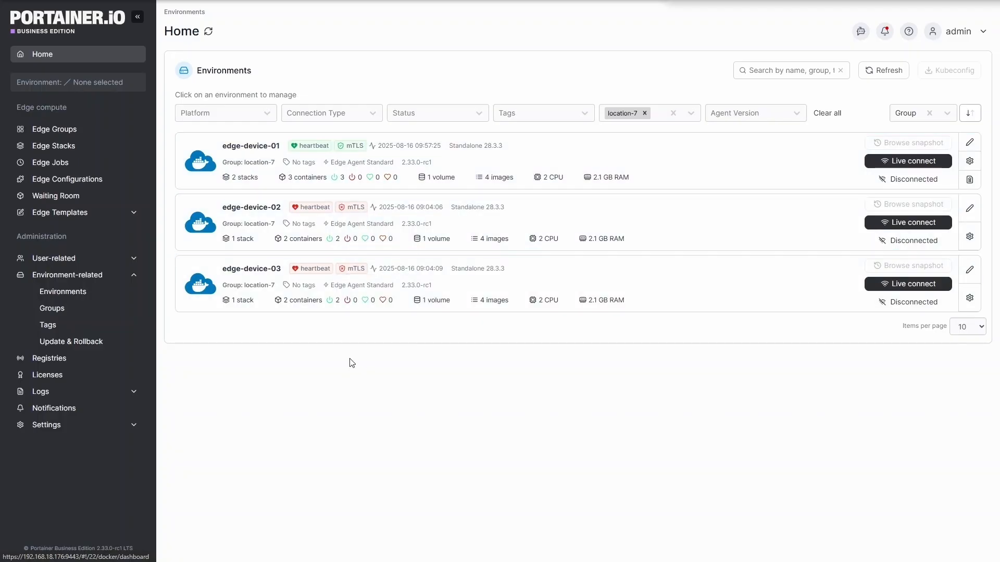
Step: Go to the Edge Compute settings from the sidebar's Settings categories
{"action": "left_click", "coordinate": [46, 425]}
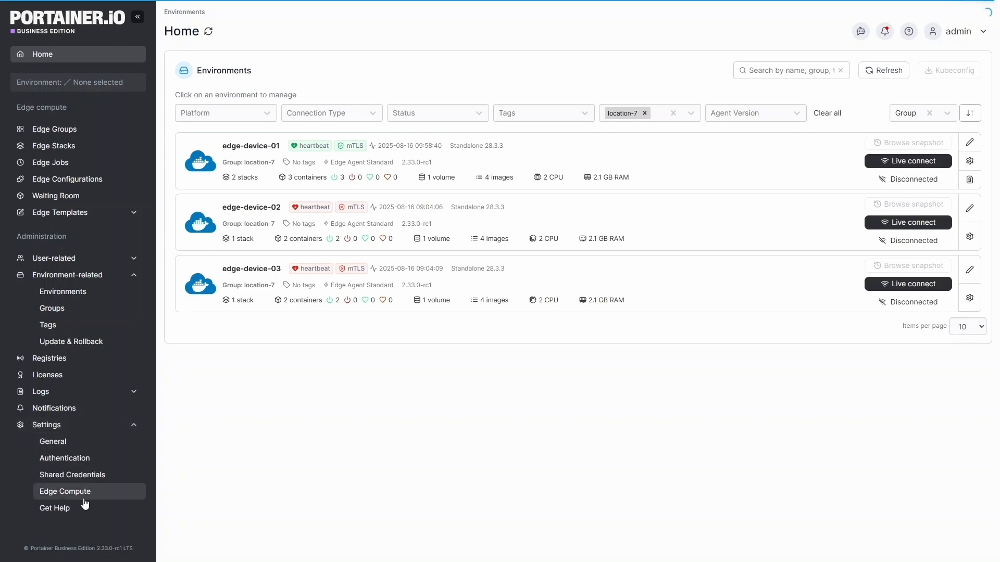
{"action": "left_click", "coordinate": [64, 490]}
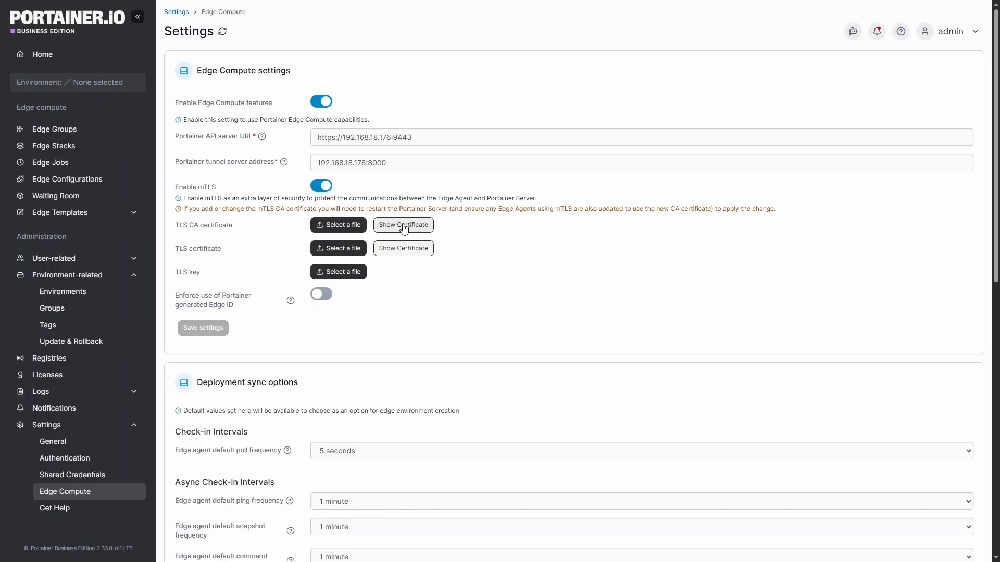
{"action": "left_click", "coordinate": [402, 225]}
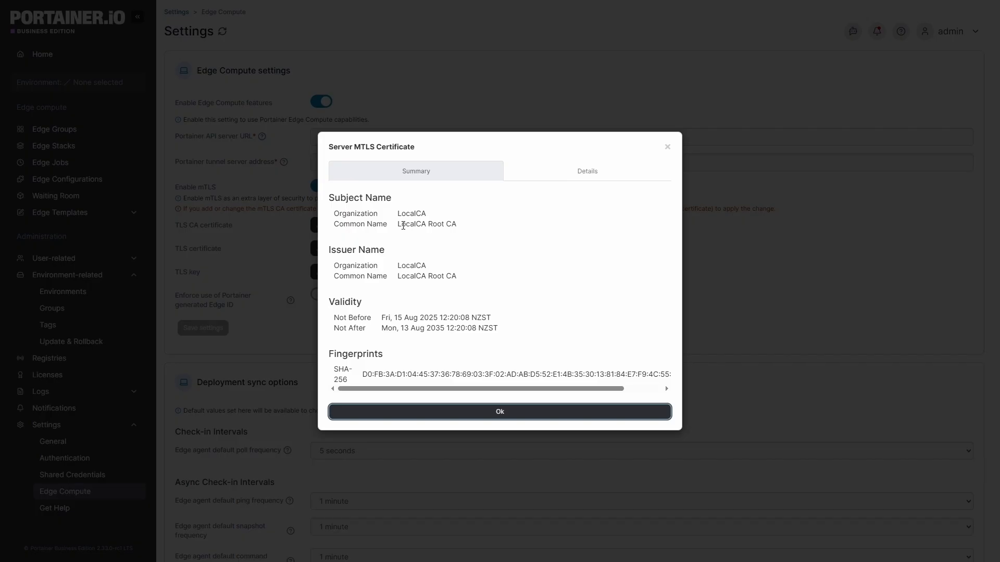
{"action": "mouse_move", "coordinate": [678, 166]}
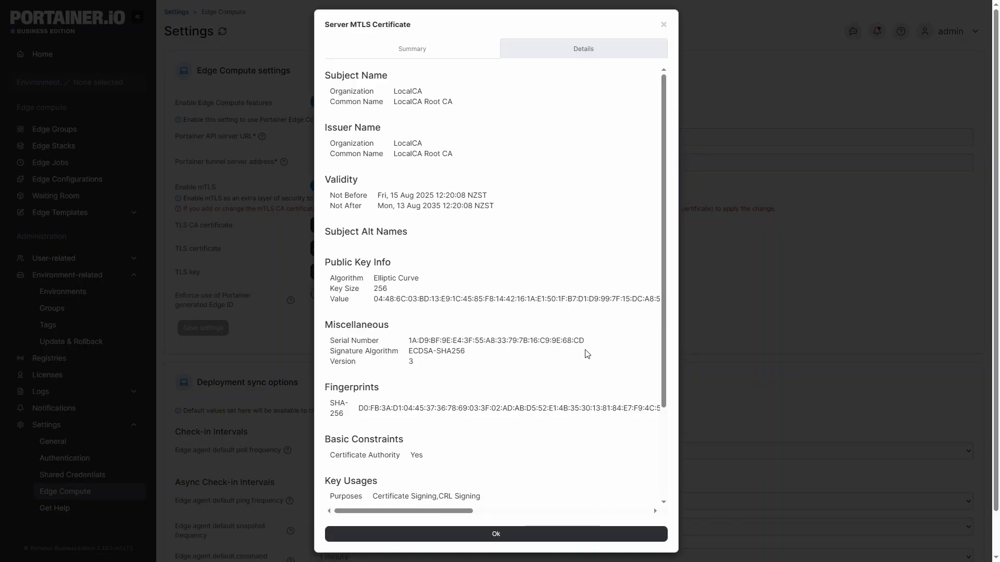
{"action": "scroll", "scroll_direction": "down", "scroll_amount": 3}
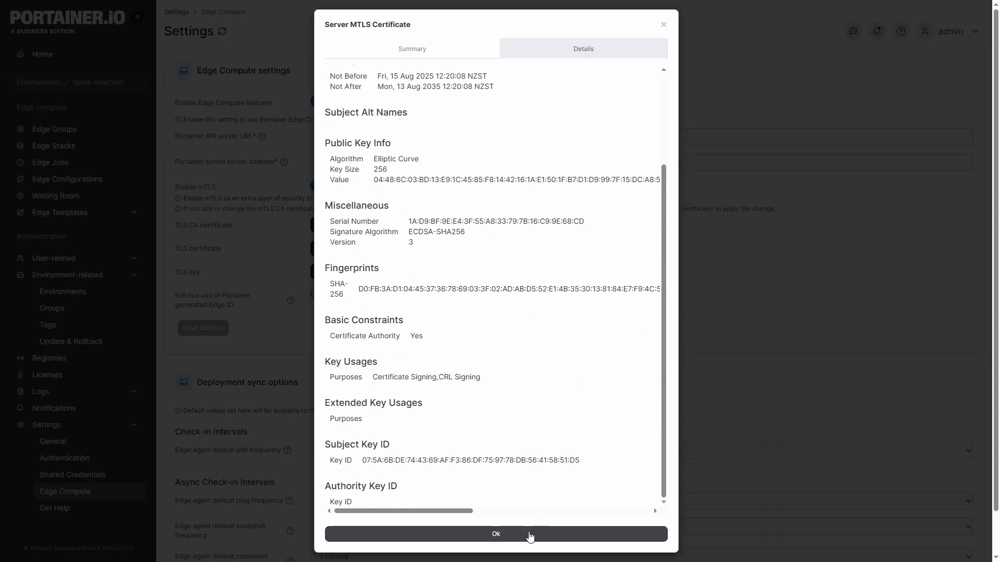
{"action": "left_click", "coordinate": [496, 533]}
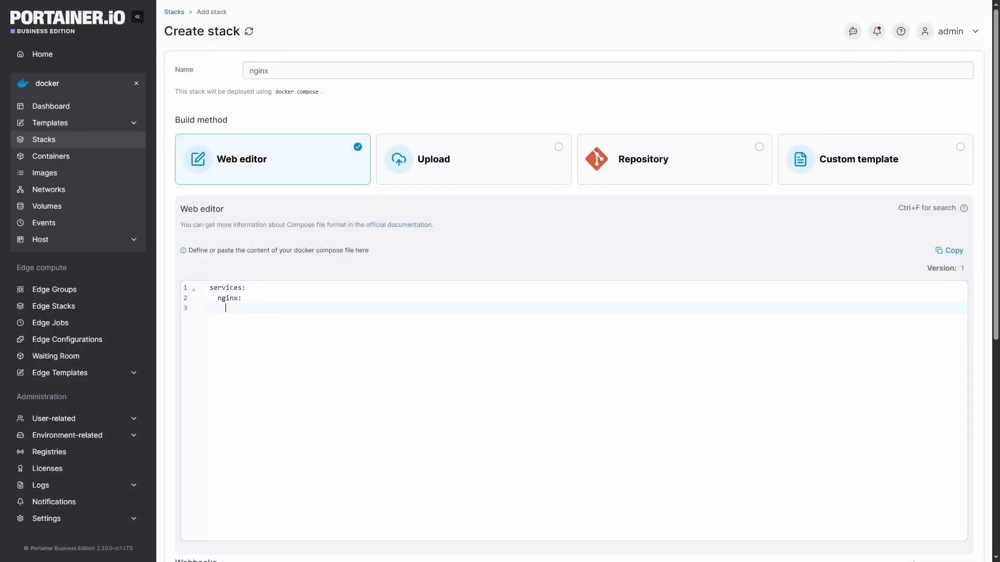
Step: Write the nginx service with image nginx:latest and a ports key in the compose editor
{"action": "type", "text": "image nginx:"}
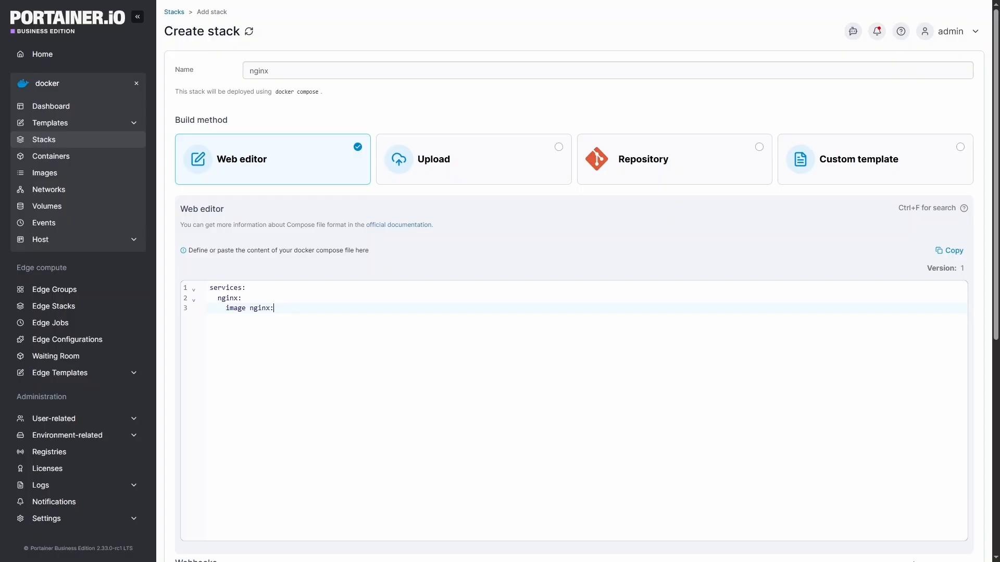
{"action": "type", "text": "latest"}
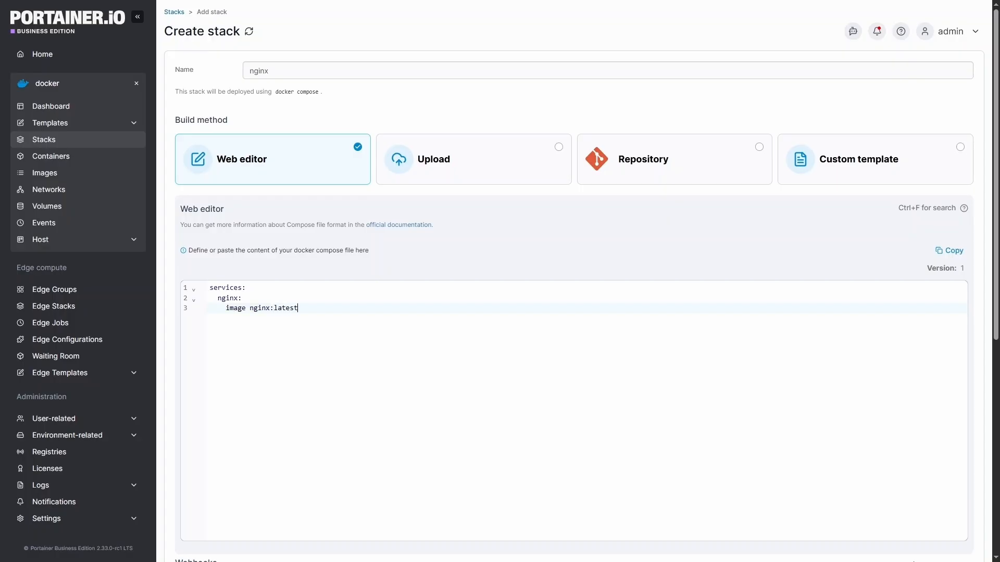
{"action": "type", "text": "port"}
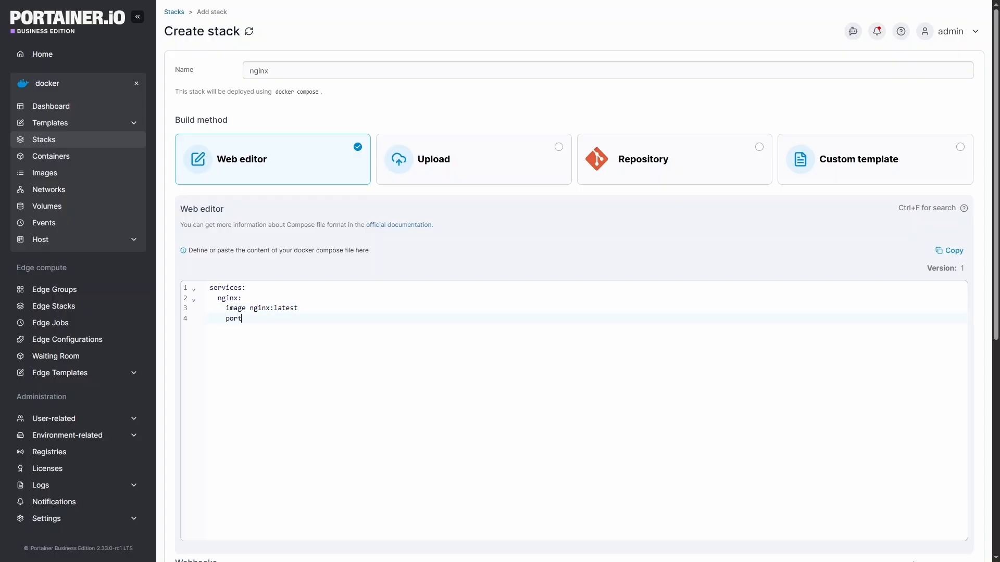
{"action": "type", "text": "s:"}
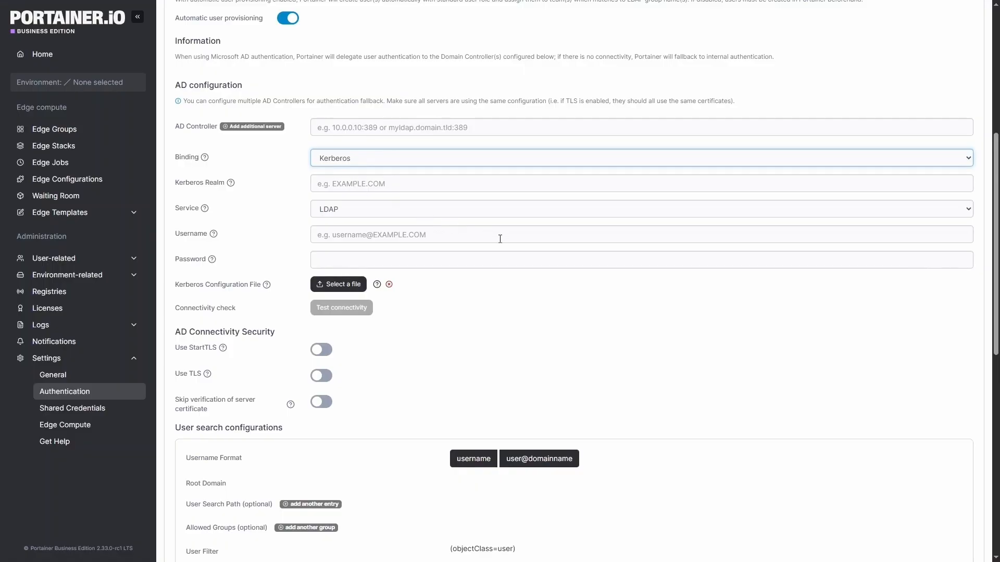
{"action": "mouse_move", "coordinate": [516, 283]}
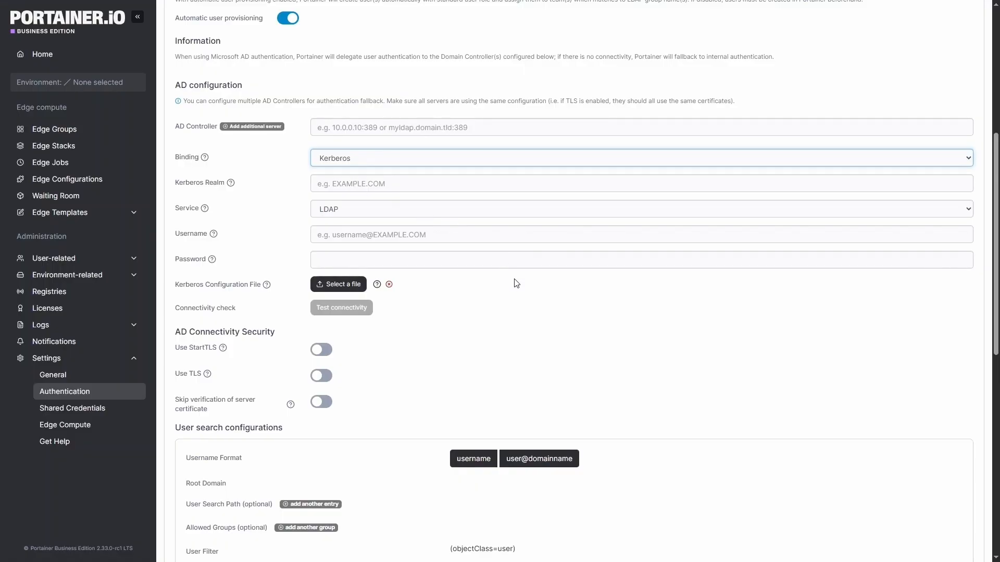
Step: Return from the authentication settings to the docker environment dashboard via Home
{"action": "left_click", "coordinate": [42, 53]}
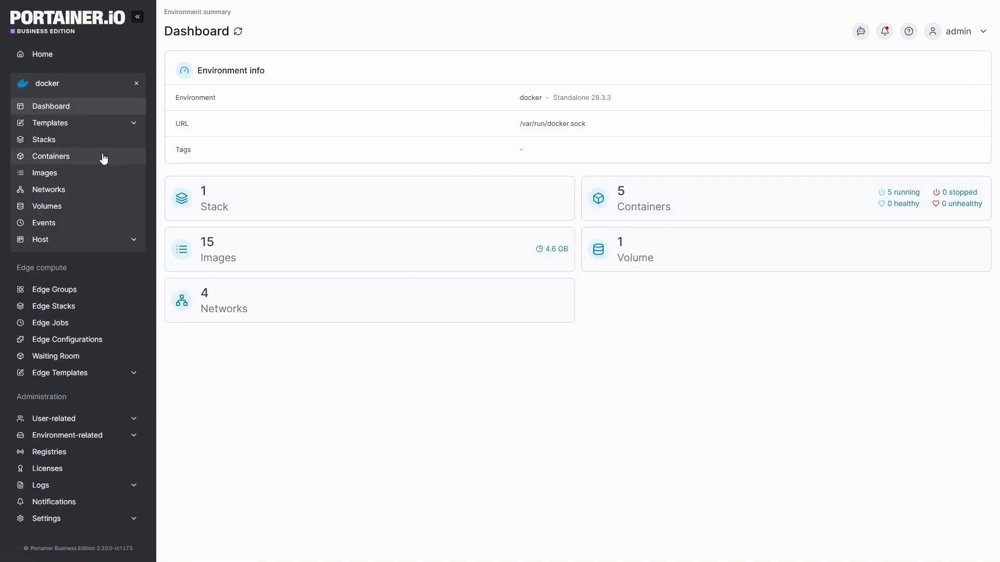
Step: Review the nginx container's details in the docker environment and return to Home
{"action": "left_click", "coordinate": [50, 156]}
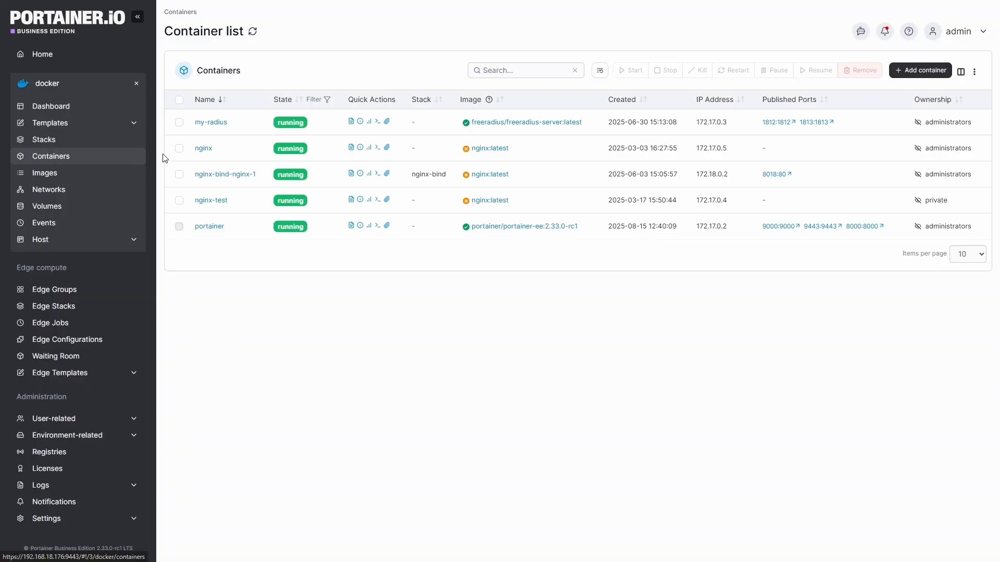
{"action": "left_click", "coordinate": [203, 148]}
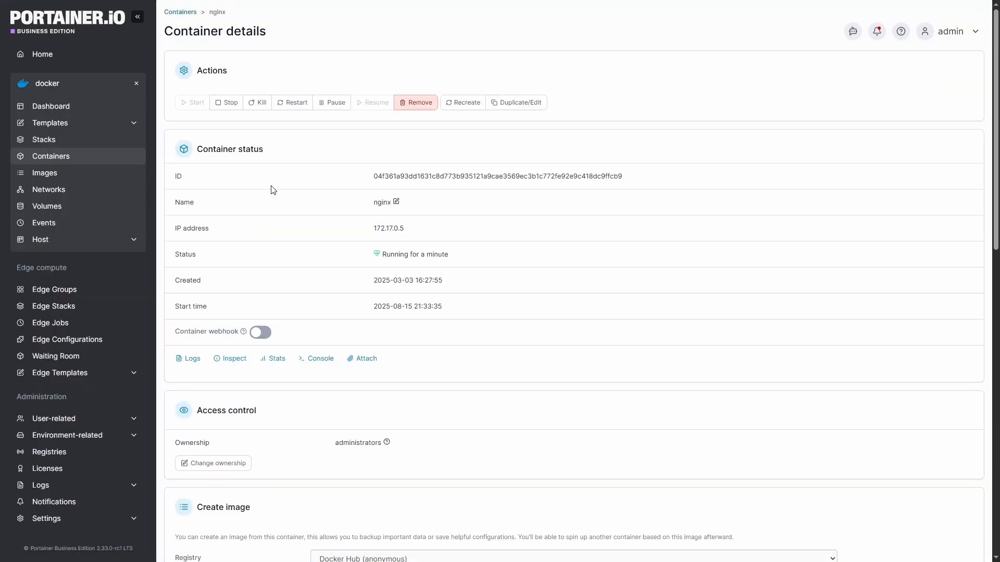
{"action": "mouse_move", "coordinate": [69, 62]}
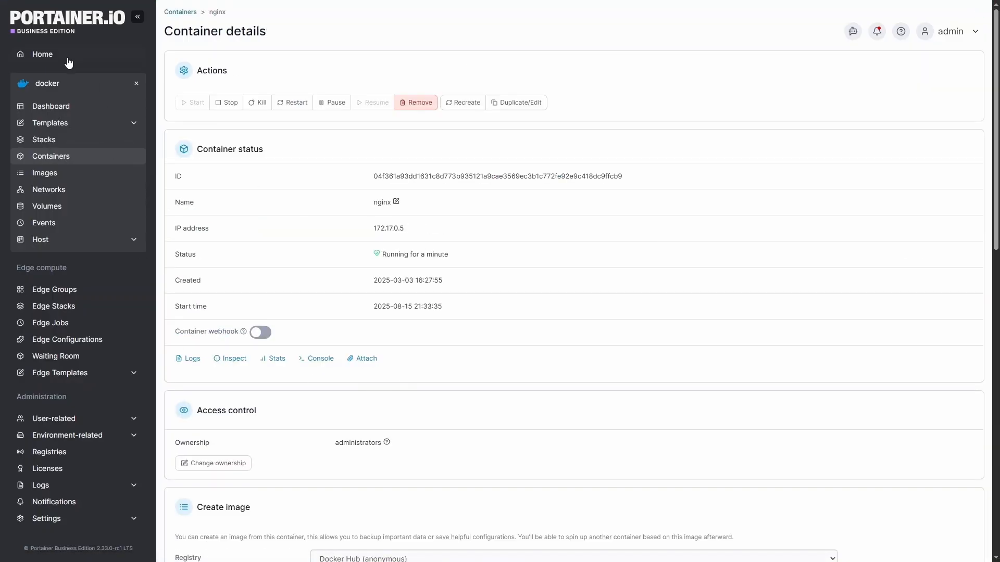
{"action": "left_click", "coordinate": [41, 53]}
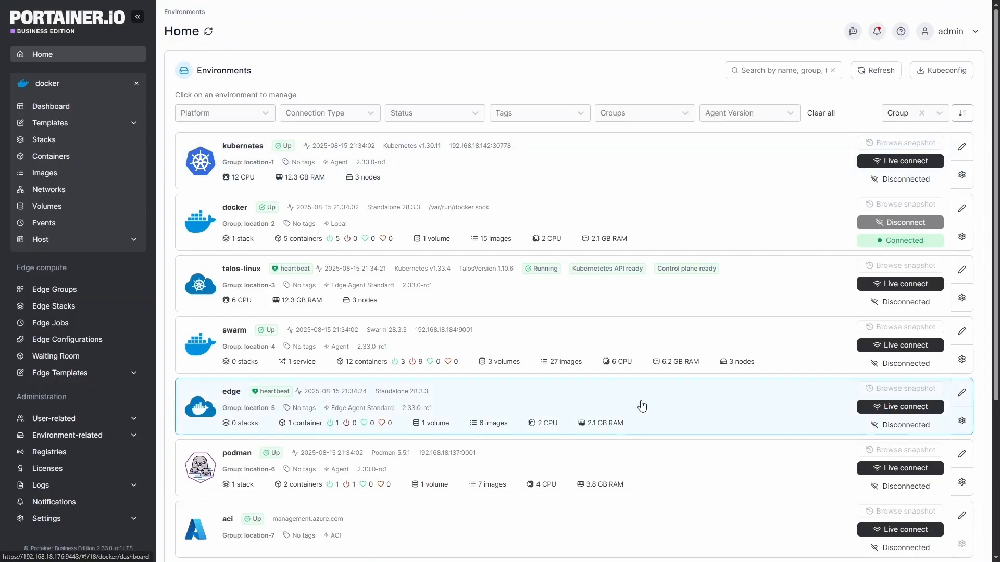
Step: Review the nginx-nginx-1 container's details in the edge environment and return to Home
{"action": "left_click", "coordinate": [231, 390]}
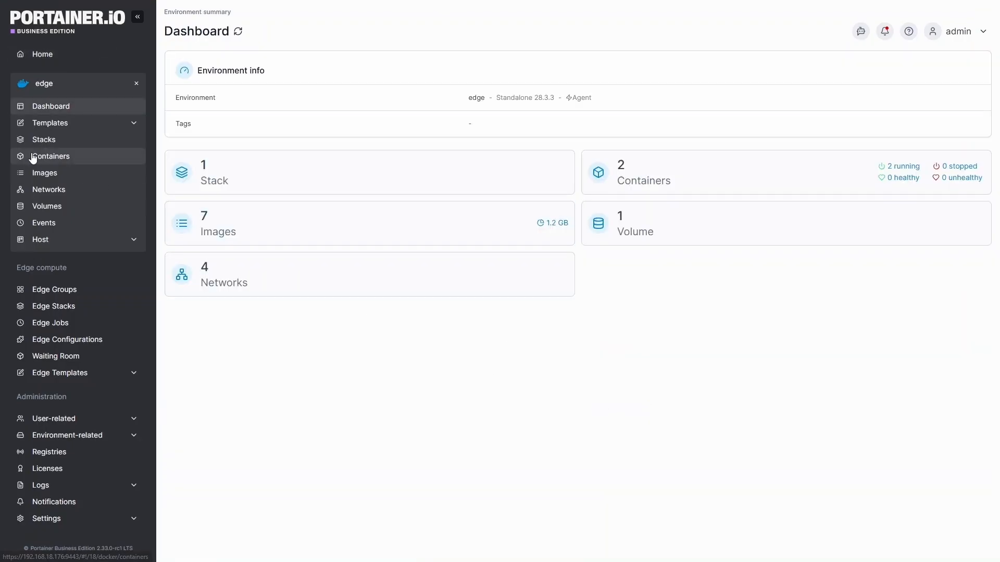
{"action": "left_click", "coordinate": [50, 156]}
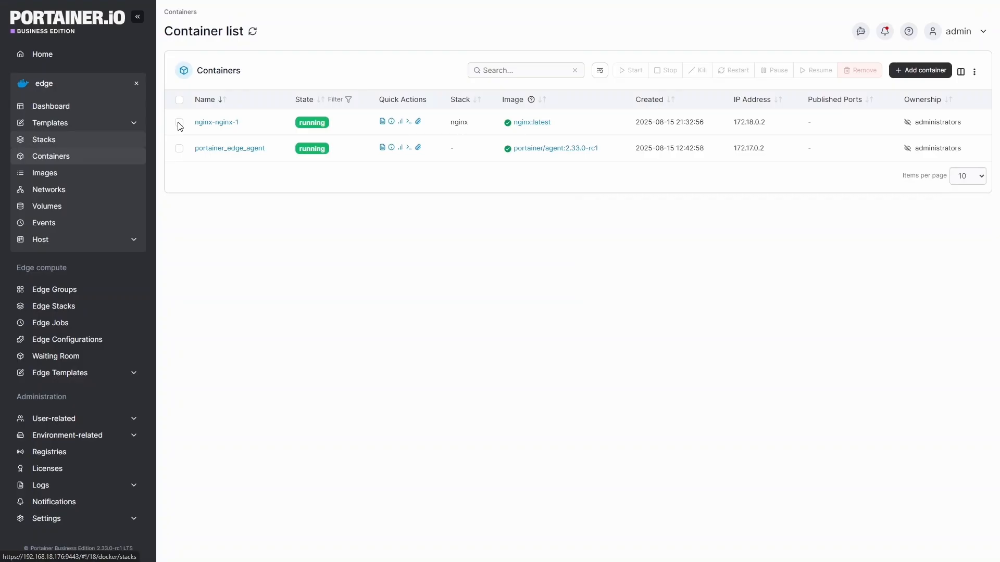
{"action": "left_click", "coordinate": [216, 122]}
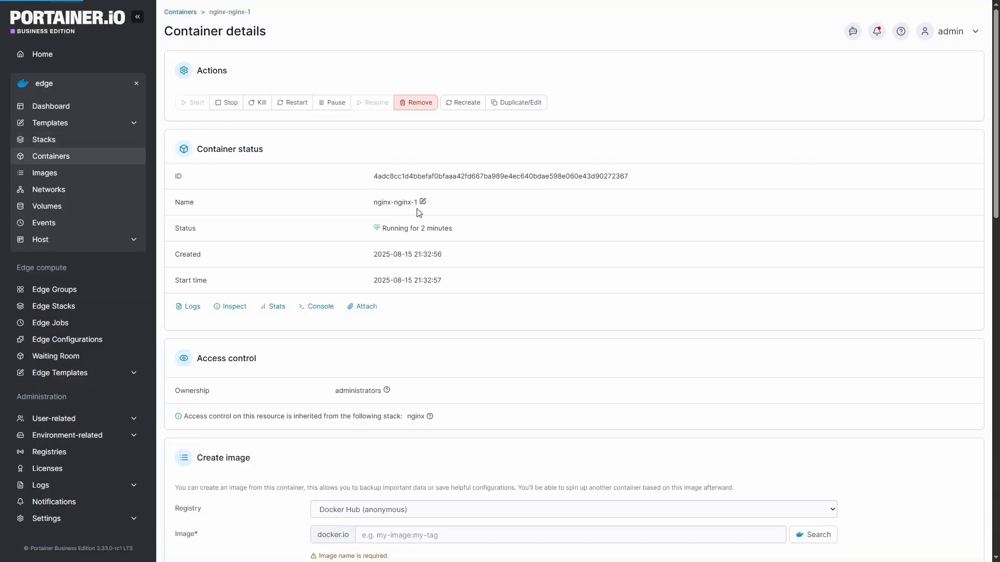
{"action": "left_click", "coordinate": [42, 54]}
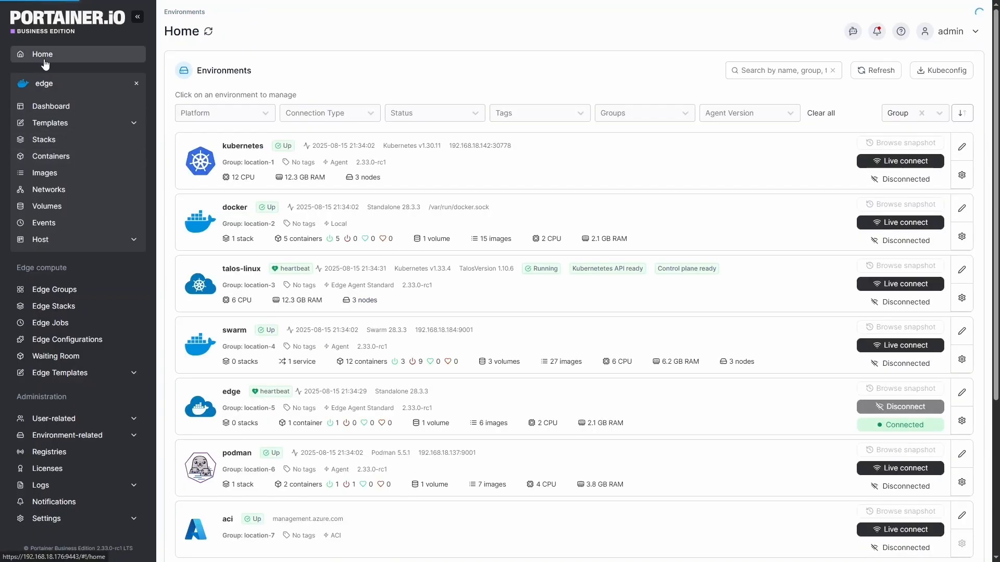
Step: Connect to the swarm environment and view its empty Stacks list
{"action": "left_click", "coordinate": [905, 345]}
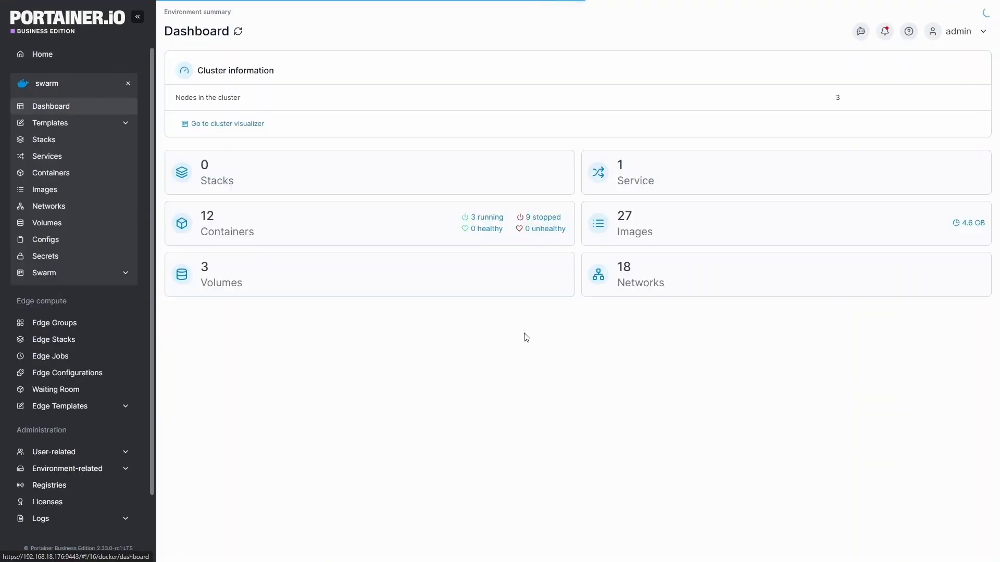
{"action": "left_click", "coordinate": [43, 139]}
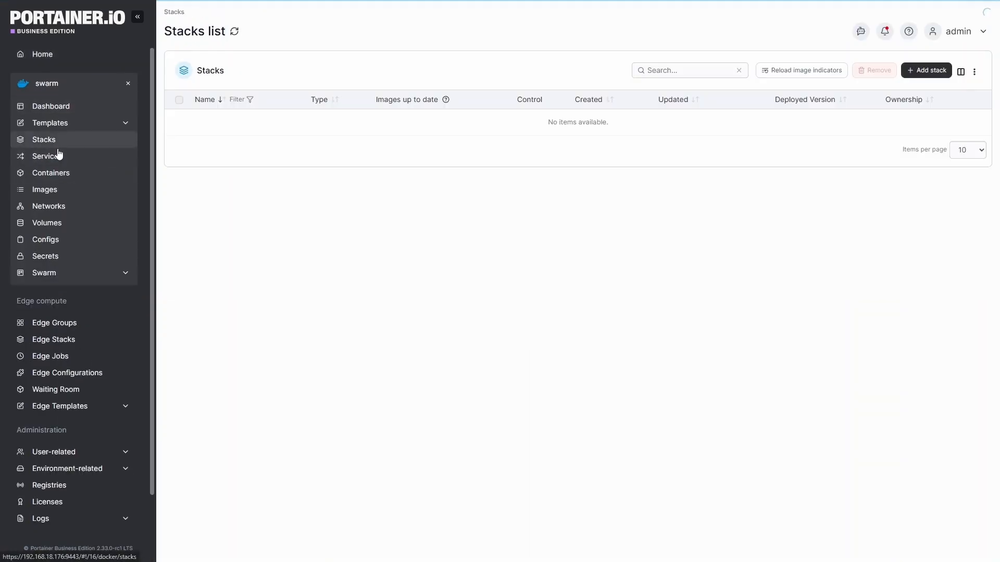
{"action": "left_click", "coordinate": [47, 155]}
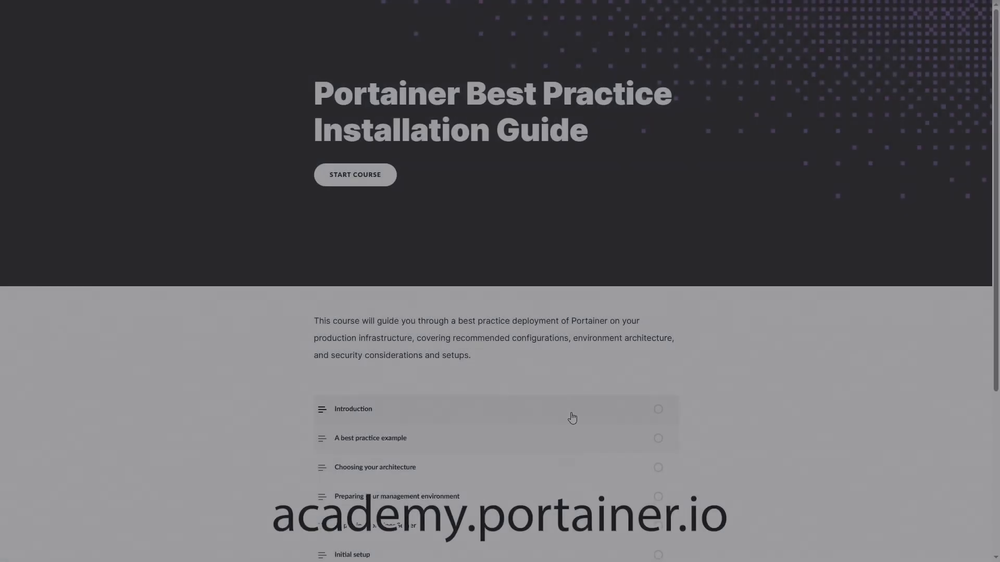
Step: Start the Best Practice Installation Guide course and read through its Introduction lesson
{"action": "left_click", "coordinate": [354, 175]}
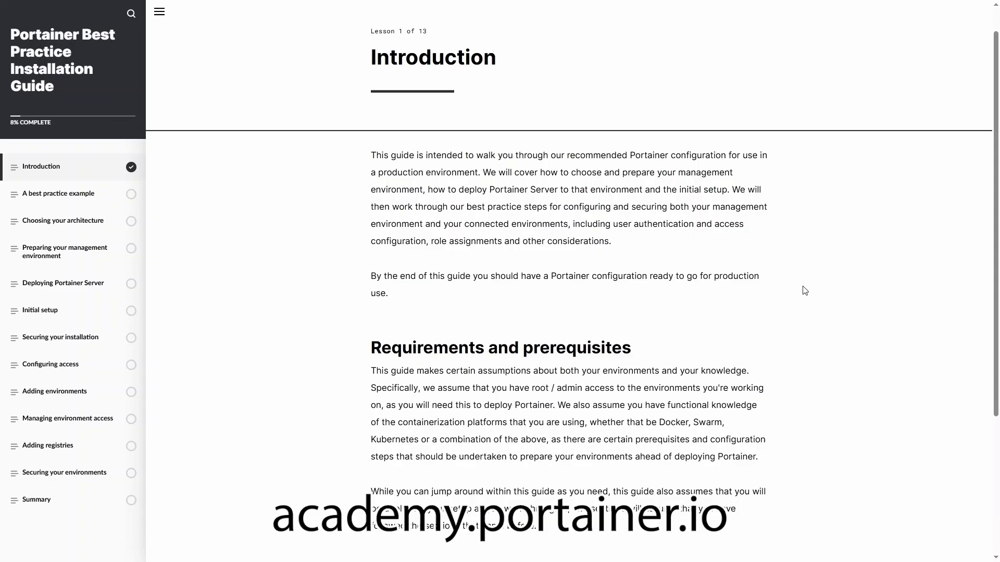
{"action": "scroll", "scroll_direction": "down", "scroll_amount": 3}
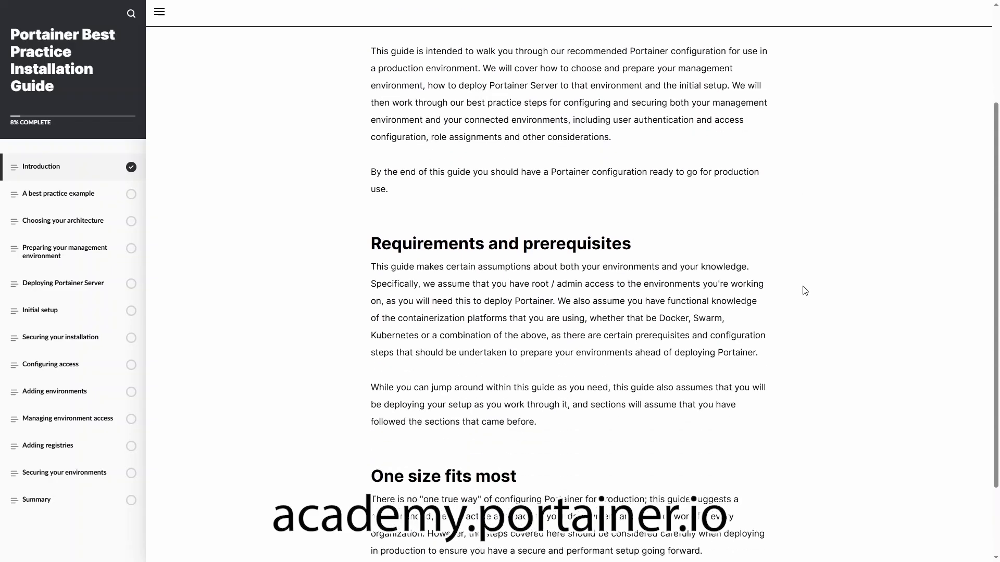
{"action": "scroll", "scroll_direction": "down", "scroll_amount": 3}
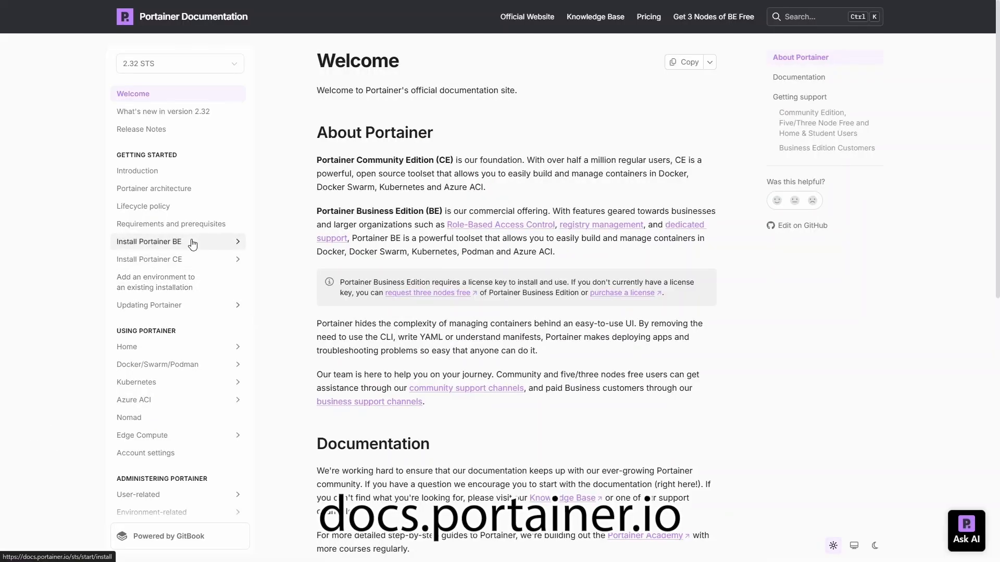
Step: Navigate the docs to Install Portainer BE with Docker on Linux and reach its Deployment commands
{"action": "left_click", "coordinate": [149, 241]}
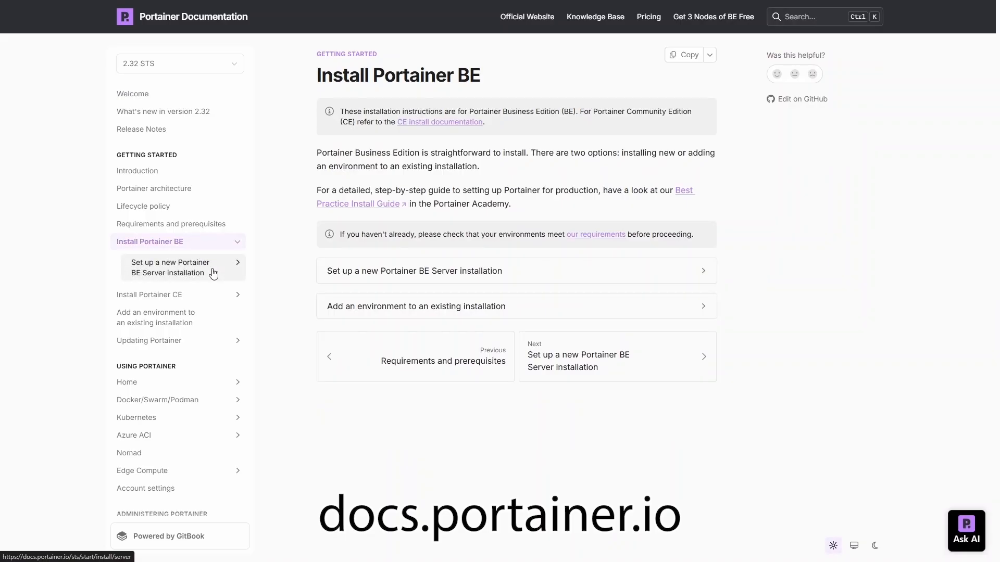
{"action": "left_click", "coordinate": [169, 268]}
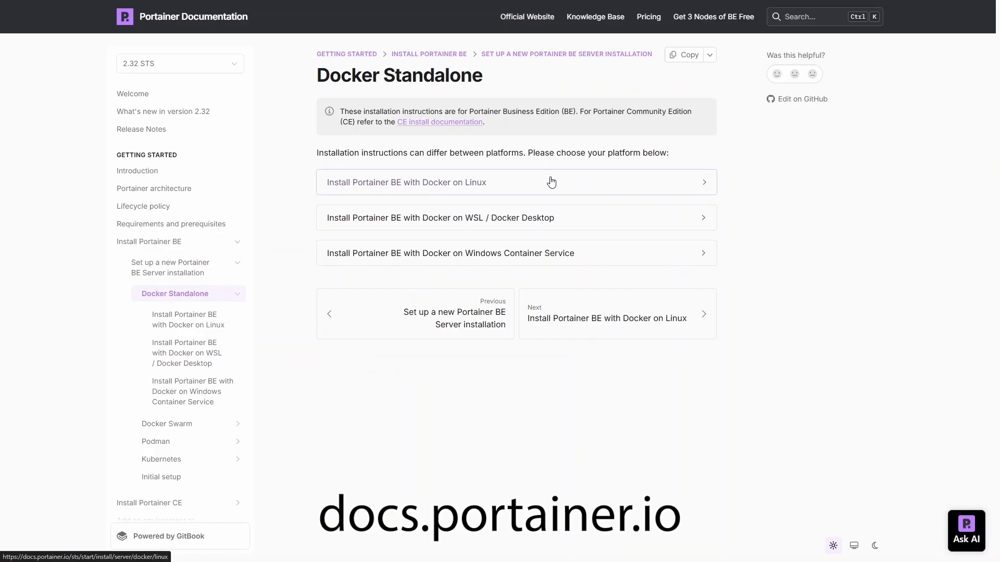
{"action": "left_click", "coordinate": [405, 182]}
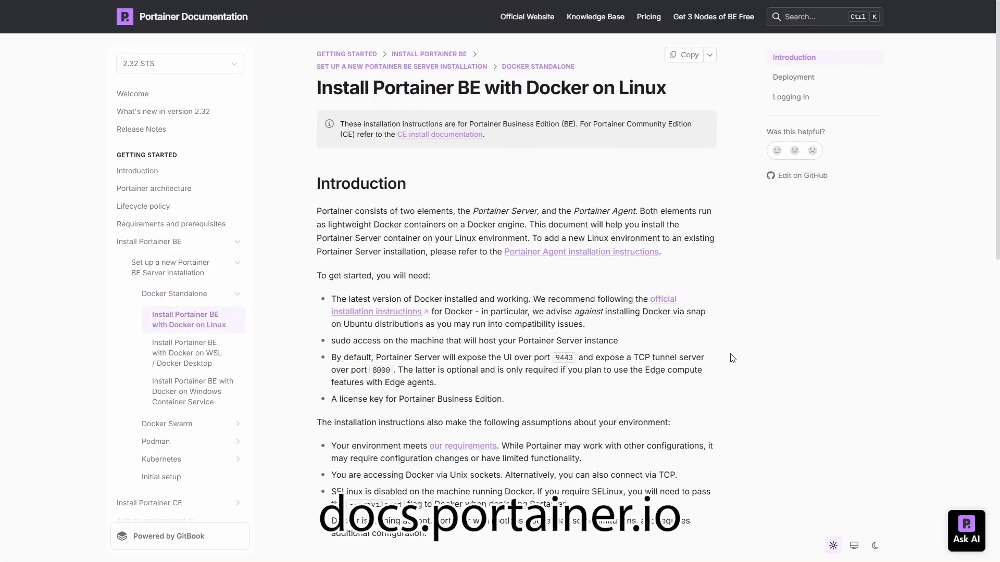
{"action": "scroll", "scroll_direction": "down", "scroll_amount": 3}
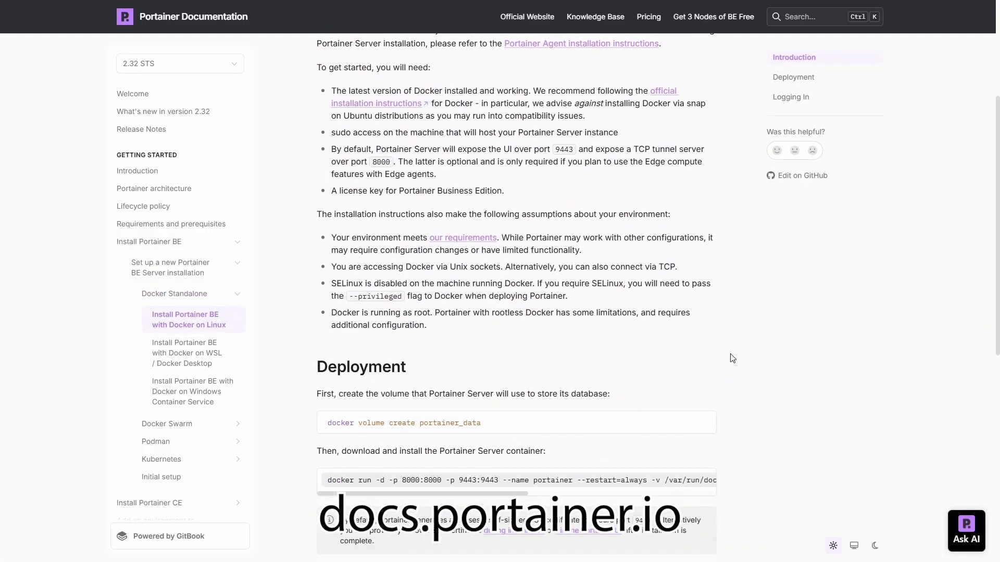